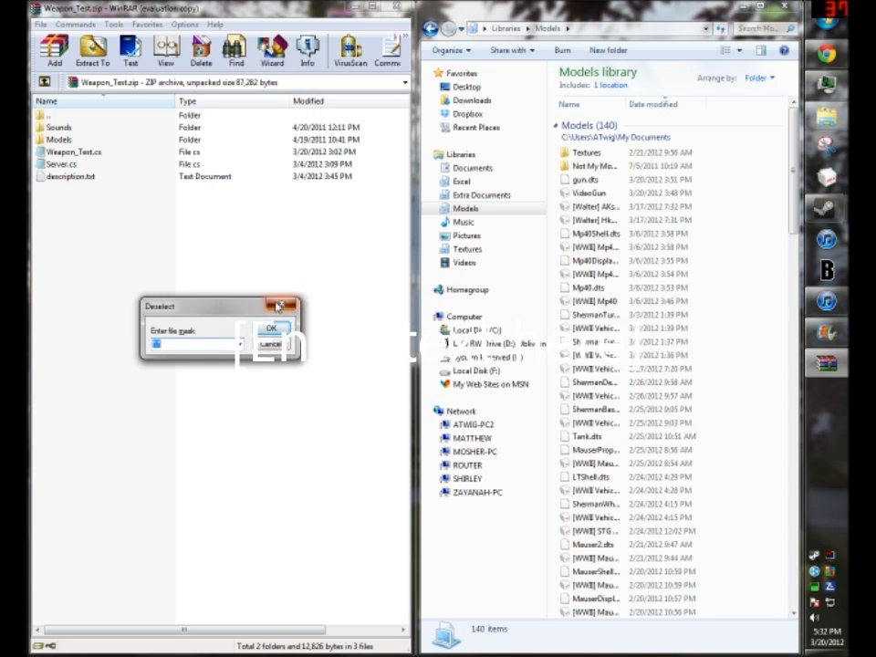
# Browse Explorer back to the Models library holding the gum.dts model file
pyautogui.click(274, 329)
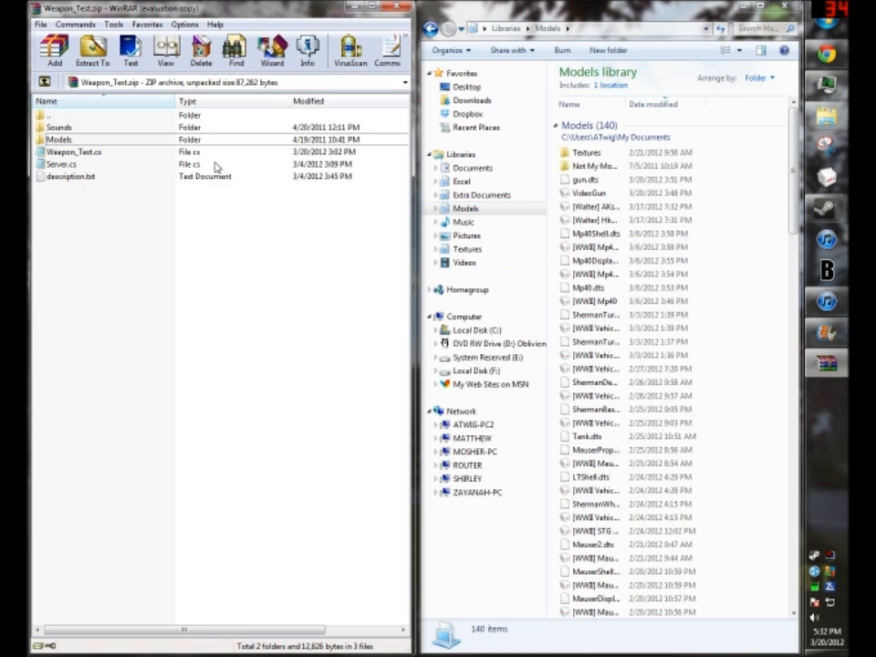
pyautogui.moveTo(108, 152)
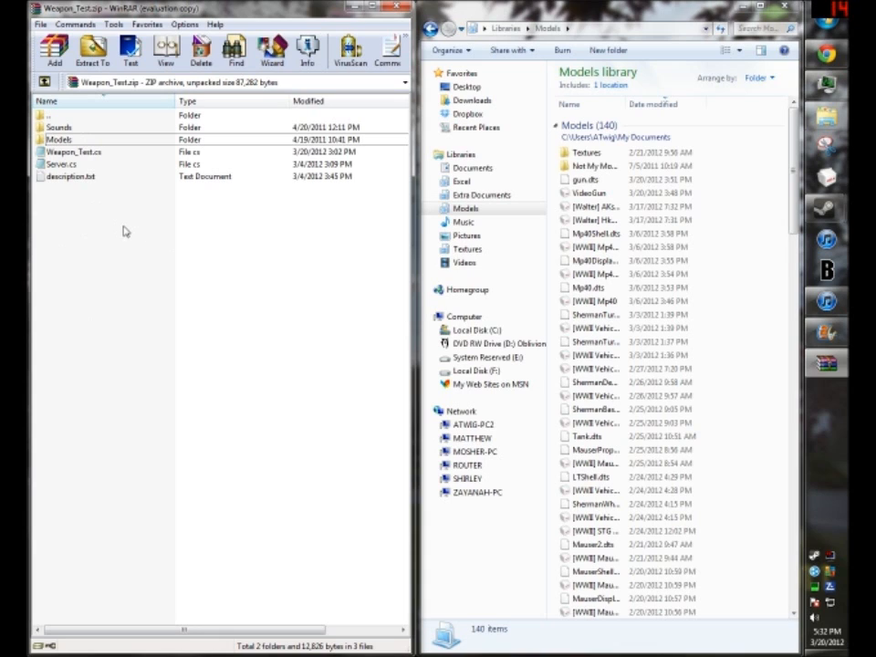
pyautogui.moveTo(208, 205)
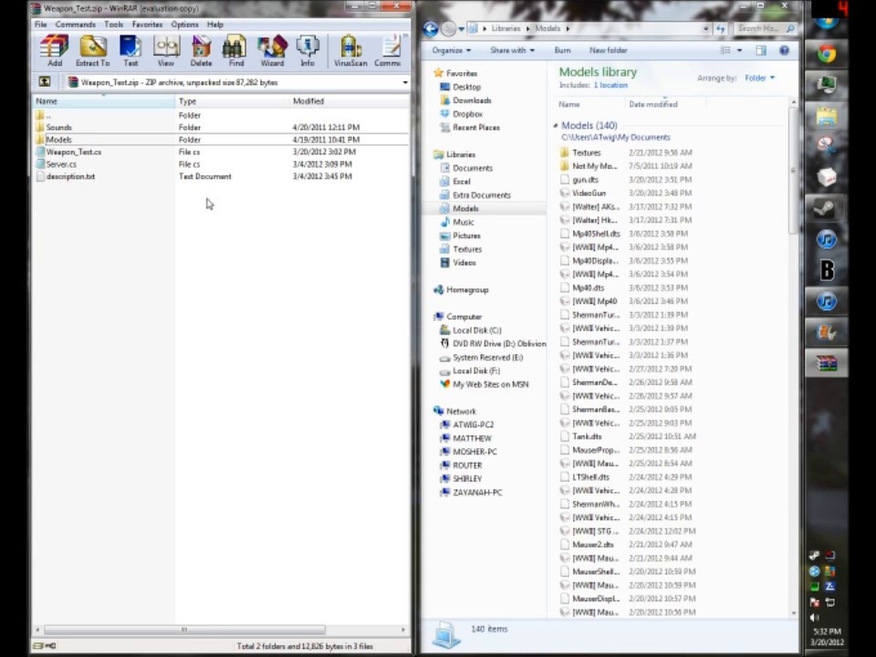
pyautogui.moveTo(95, 161)
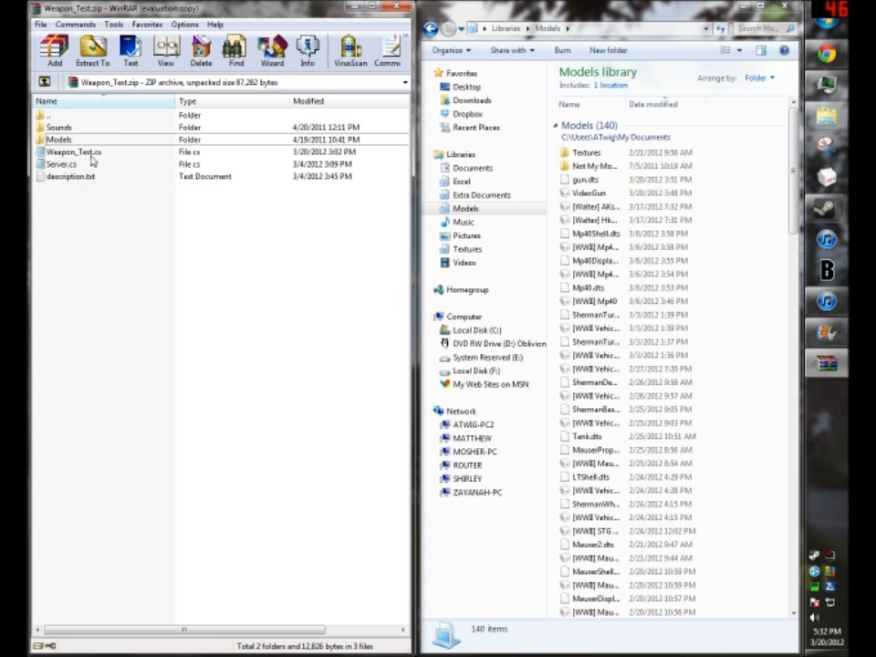
pyautogui.moveTo(95, 281)
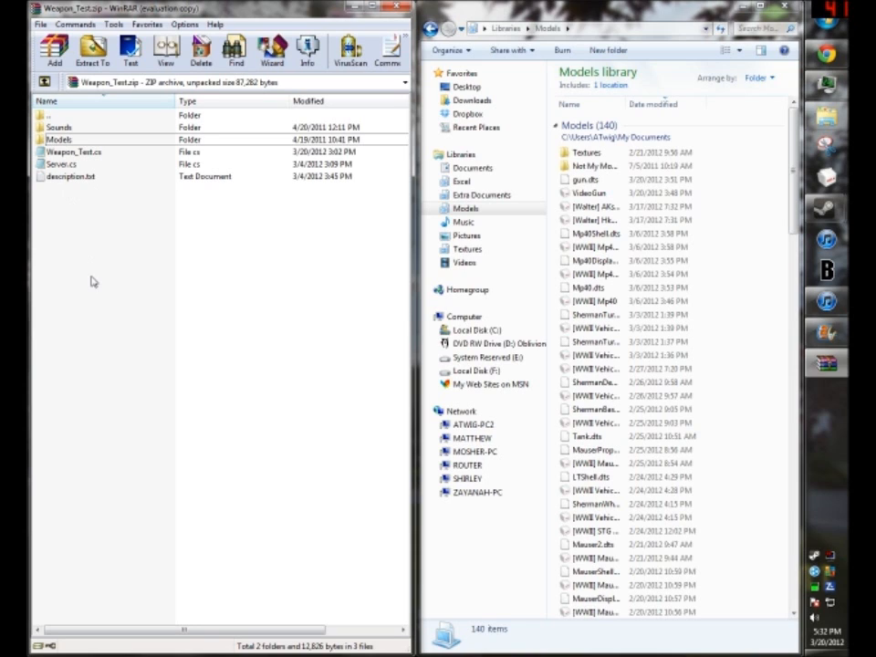
pyautogui.click(58, 128)
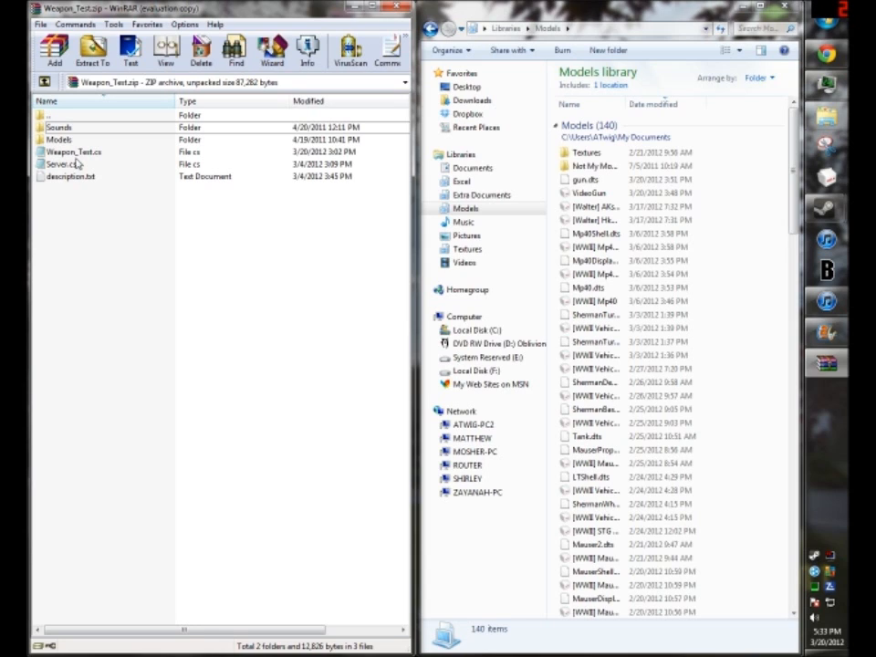
pyautogui.moveTo(226, 307)
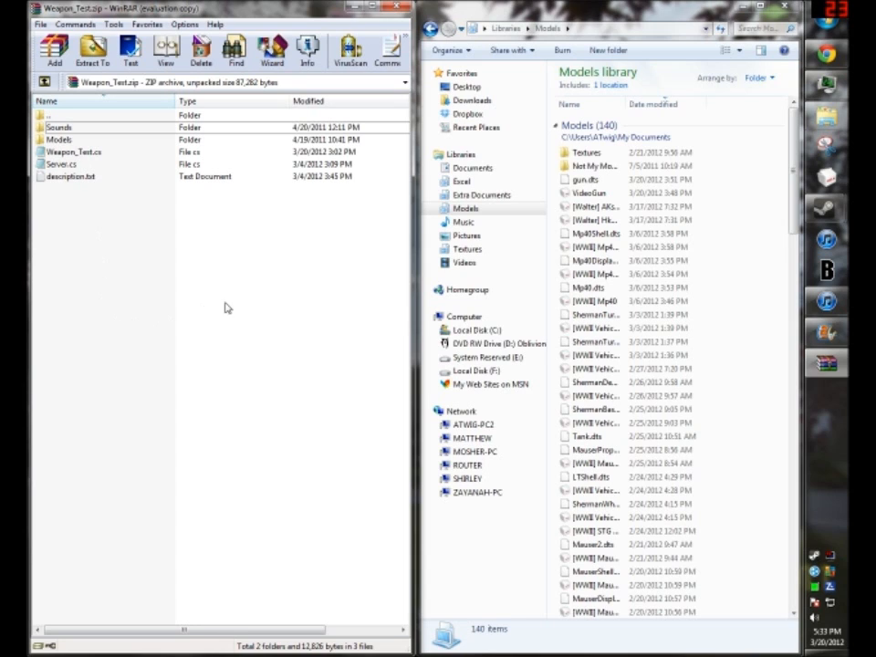
pyautogui.click(73, 151)
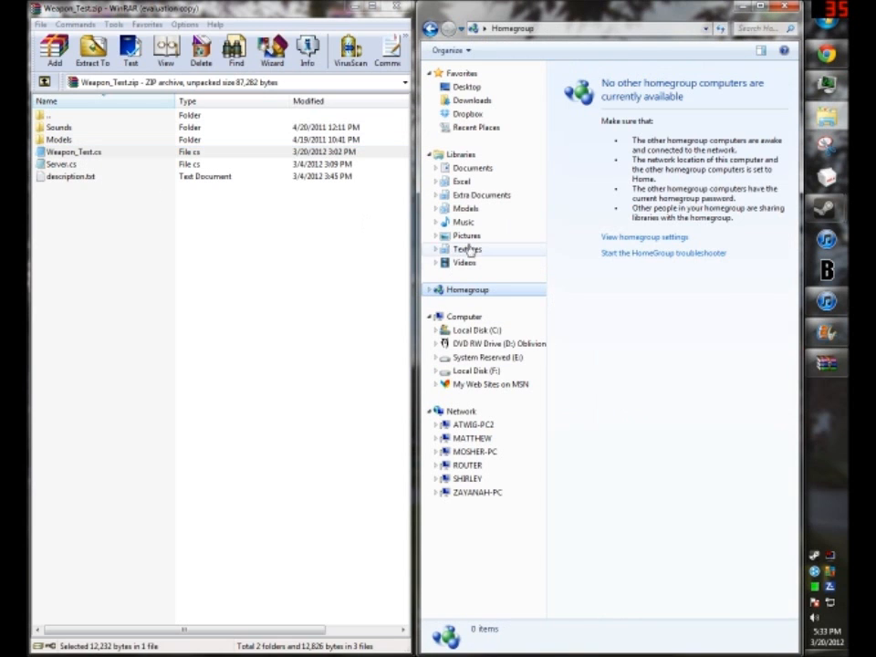
pyautogui.click(466, 208)
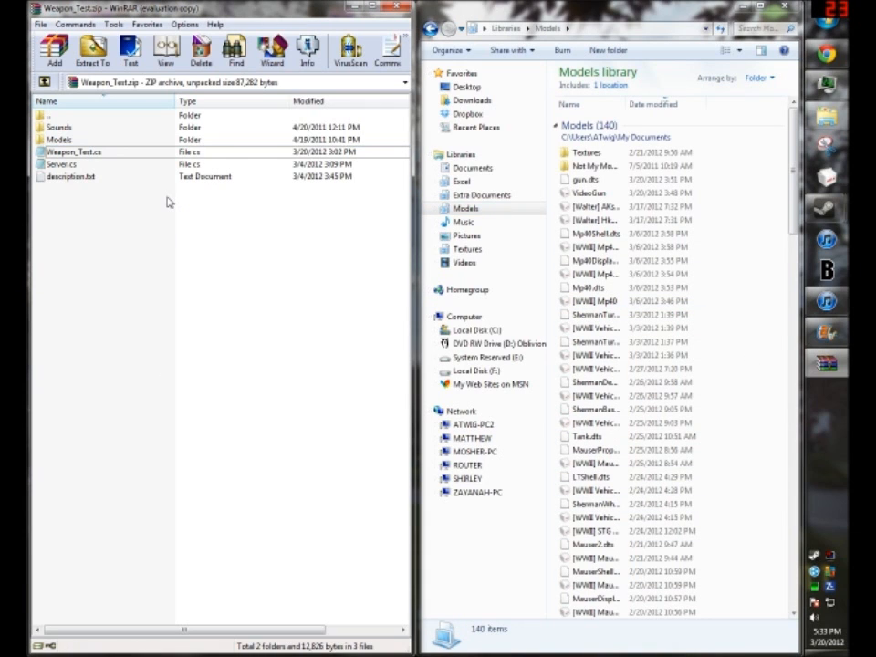
pyautogui.moveTo(82, 197)
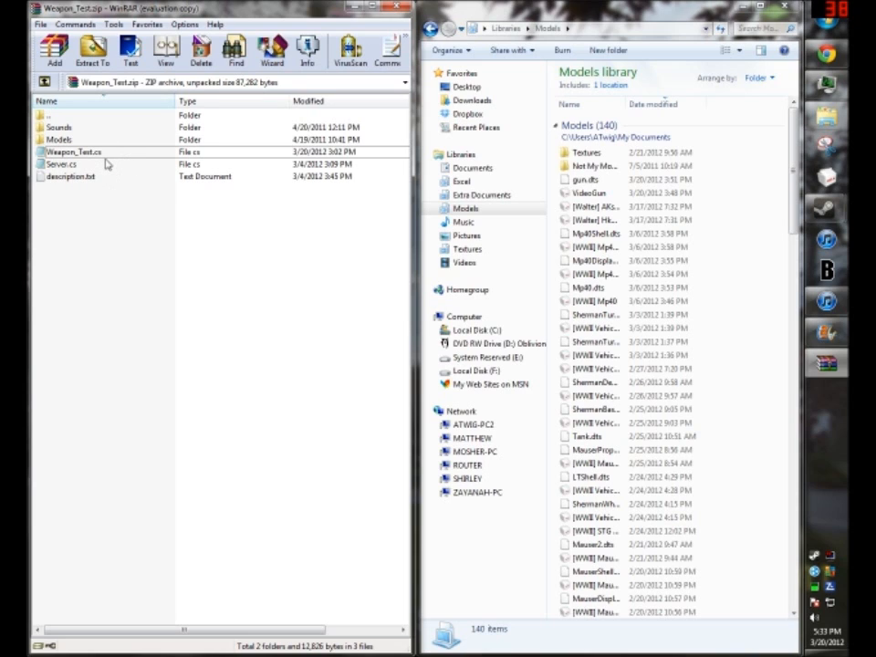
pyautogui.moveTo(99, 199)
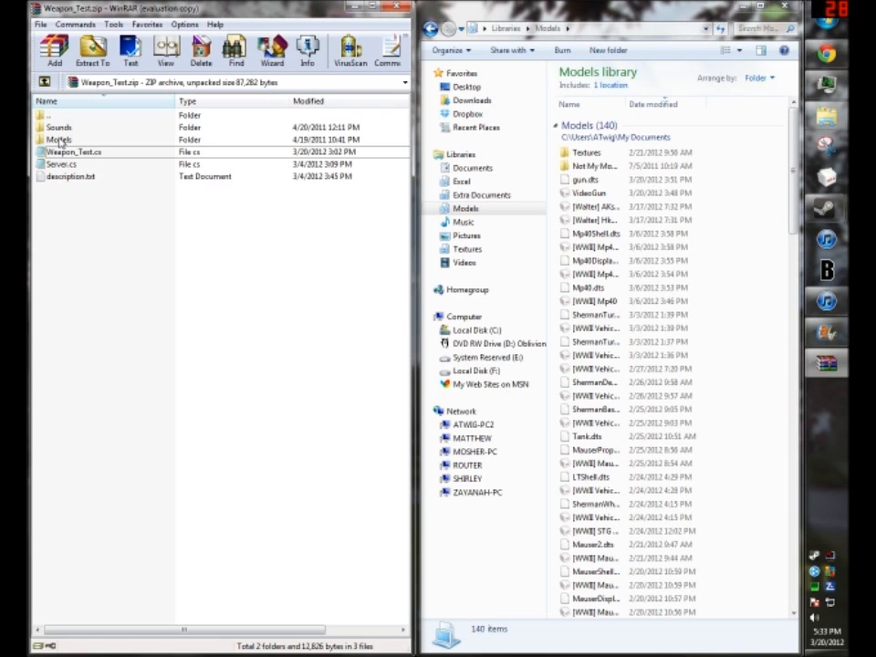
# Add gum.dts into the archive's Models folder and confirm the archive parameters
pyautogui.click(588, 179)
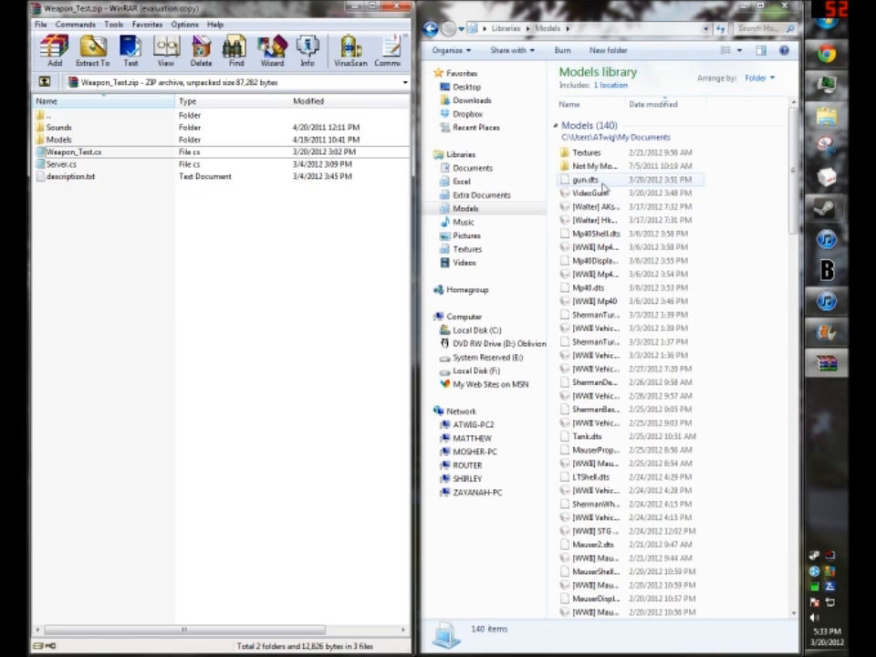
pyautogui.click(586, 181)
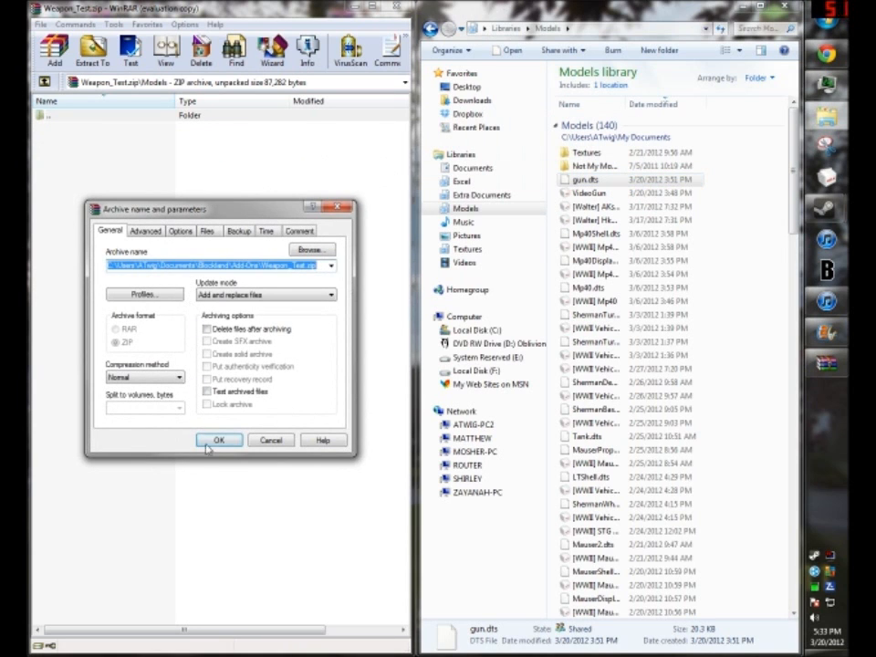
pyautogui.click(220, 440)
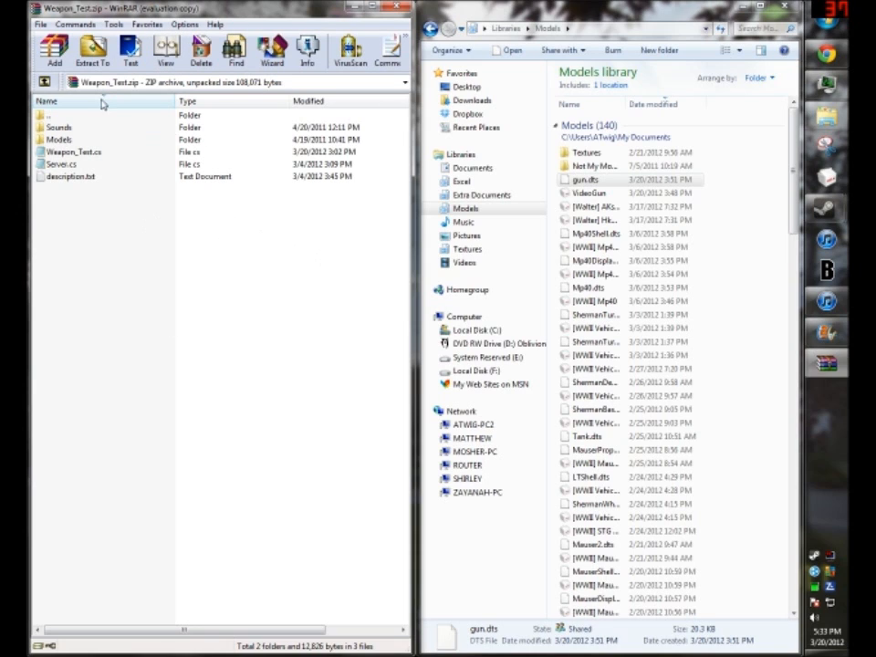
pyautogui.moveTo(168, 252)
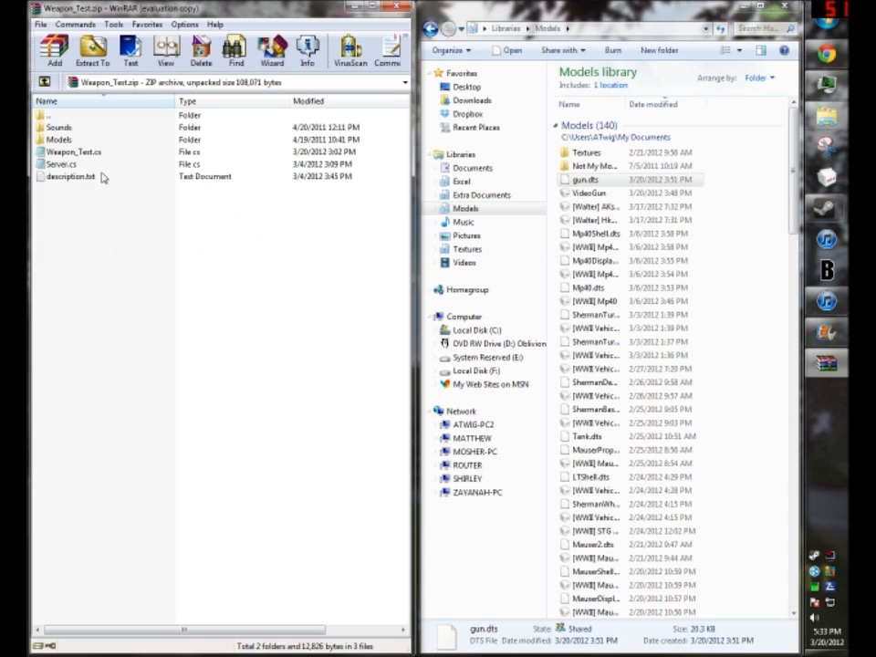
pyautogui.moveTo(115, 245)
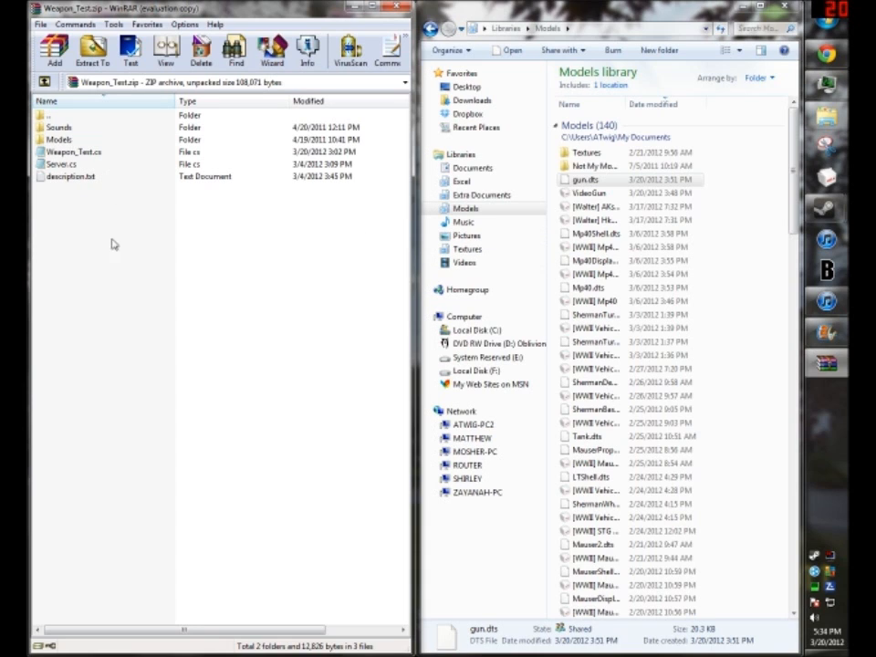
# Check fire.wav in the archive's Sounds folder, then view the Models folder listing gum.dts
pyautogui.doubleClick(59, 128)
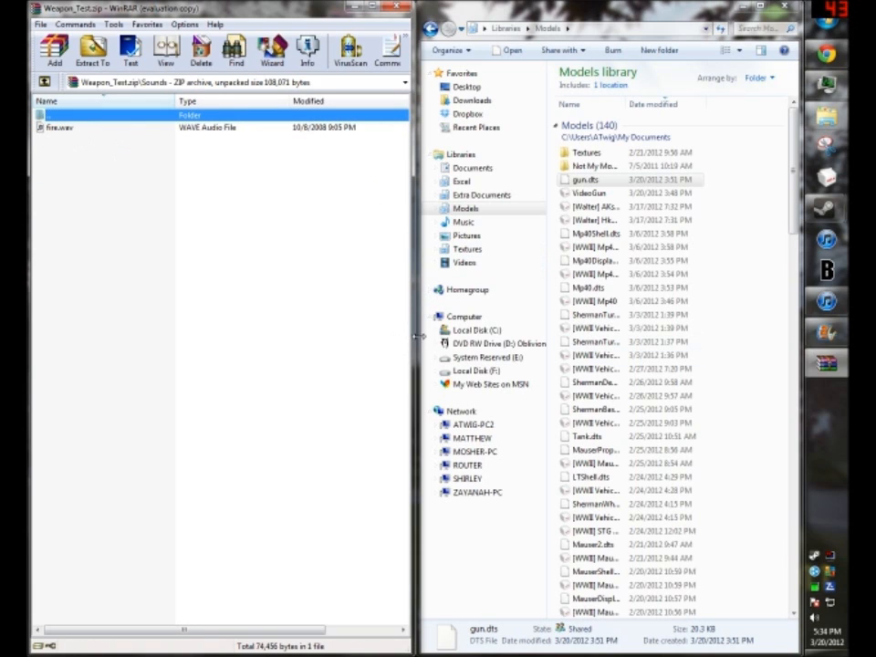
pyautogui.moveTo(191, 186)
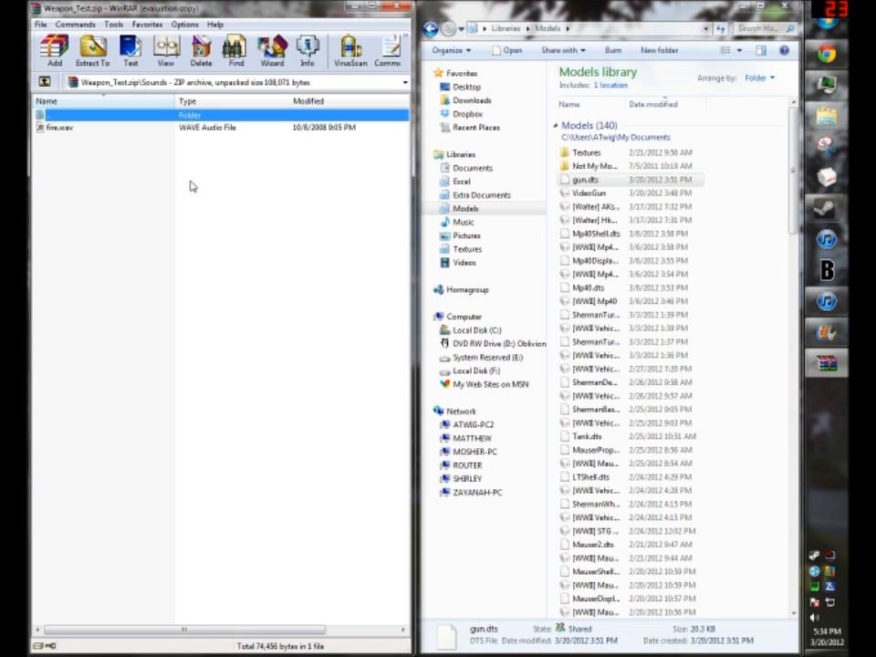
pyautogui.moveTo(62, 122)
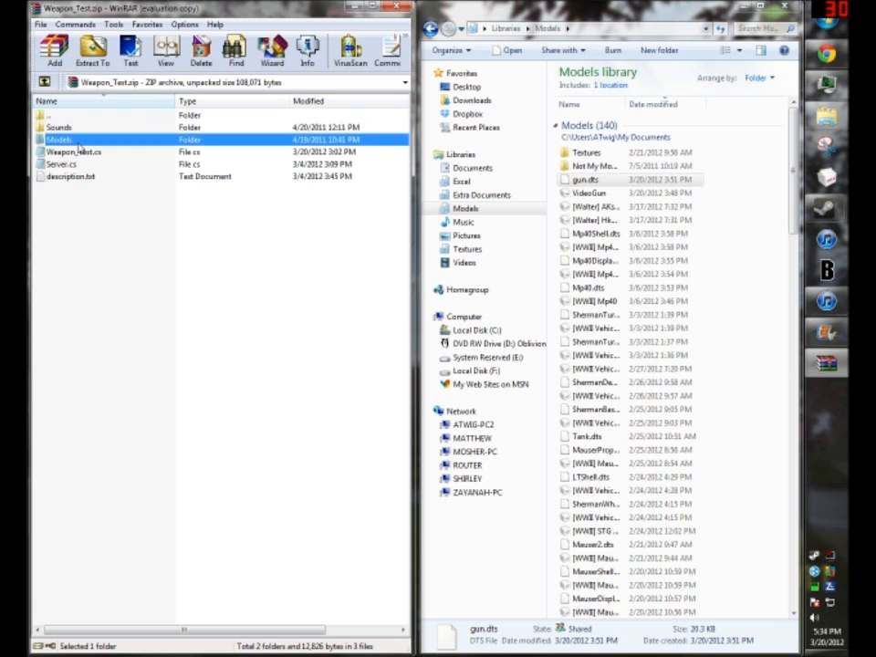
pyautogui.doubleClick(58, 139)
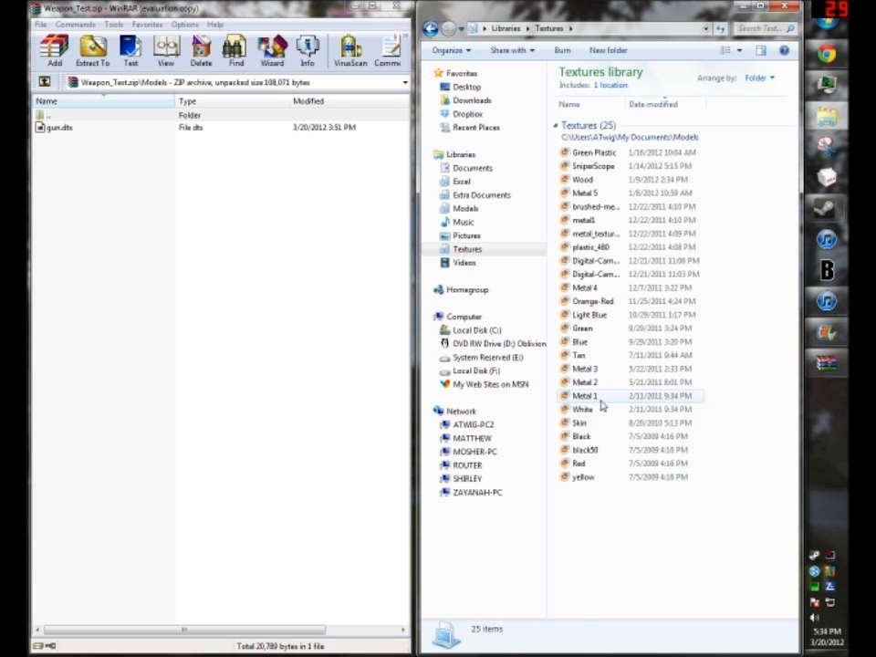
# Add the White and Metal 1–3 texture images into the archive's Models folder
pyautogui.click(594, 409)
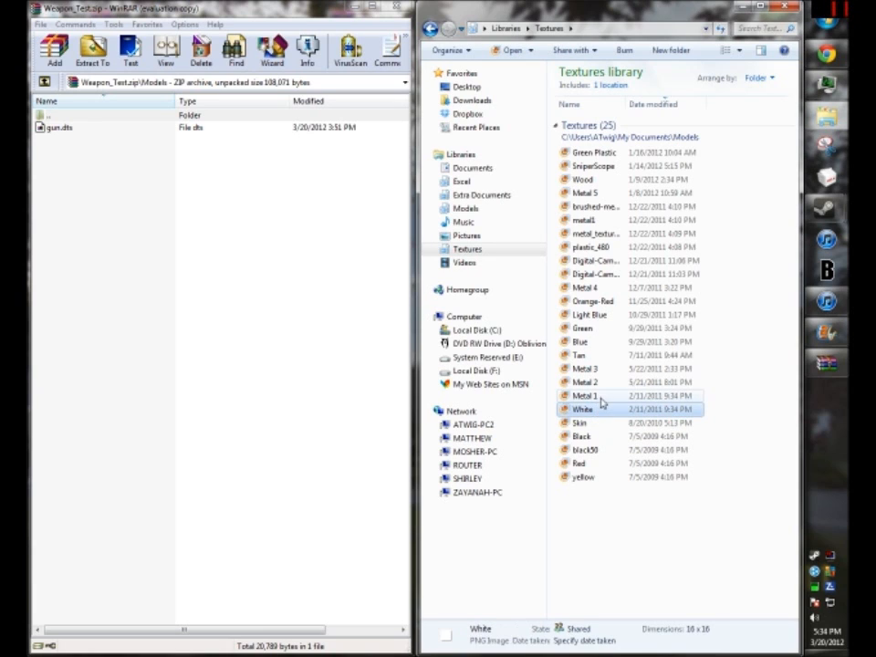
pyautogui.click(585, 369)
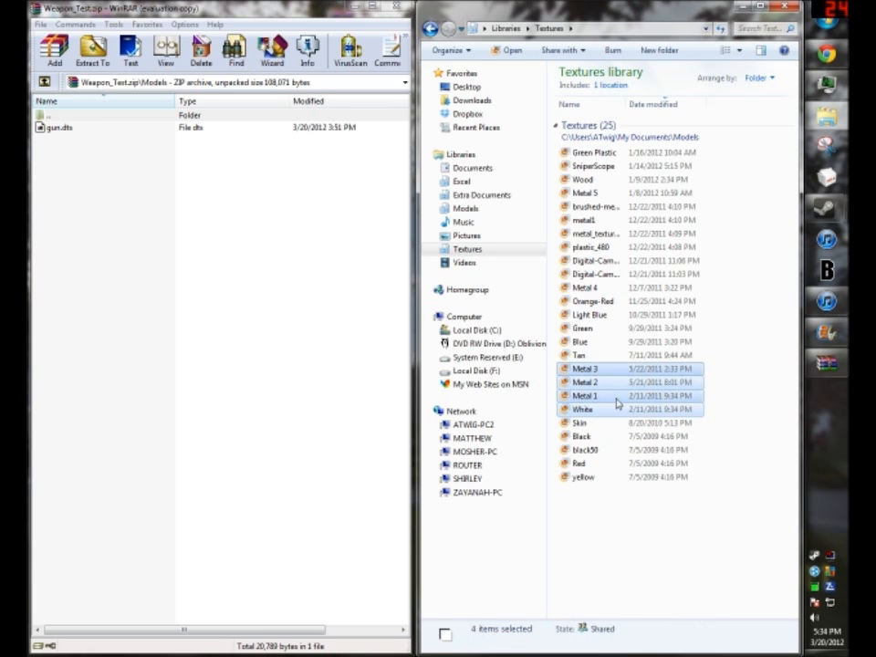
pyautogui.click(55, 51)
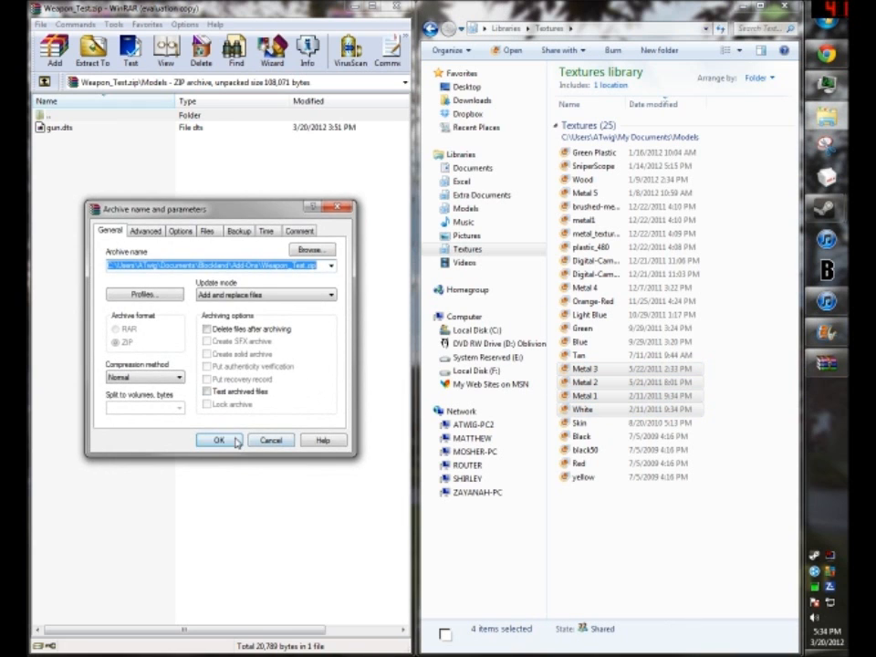
pyautogui.click(219, 441)
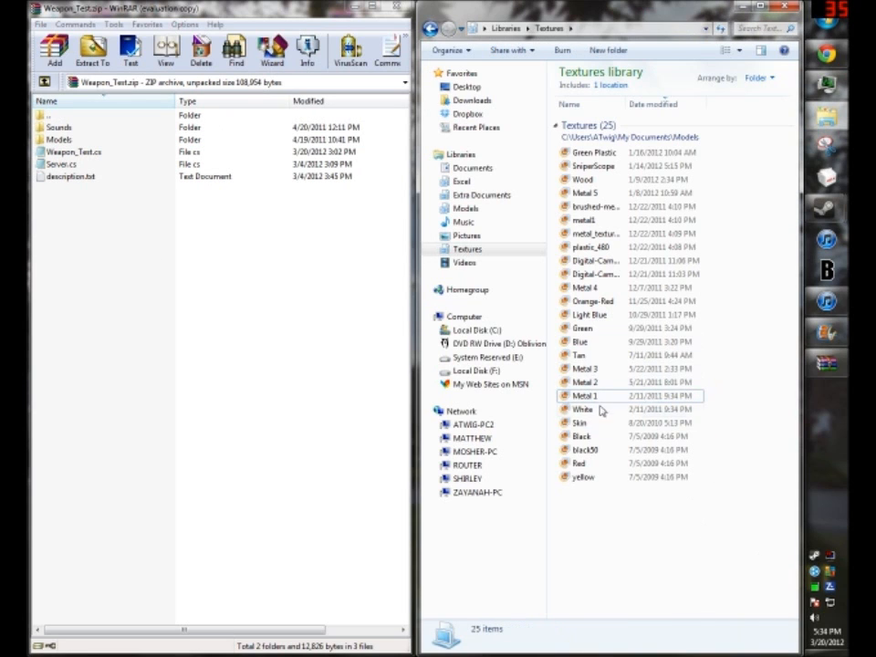
pyautogui.click(584, 382)
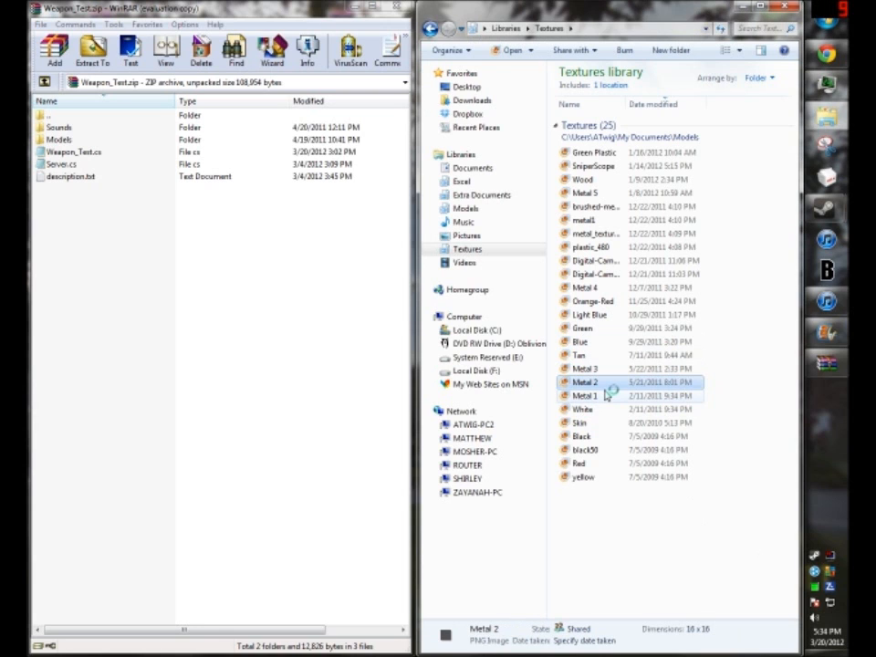
pyautogui.doubleClick(584, 382)
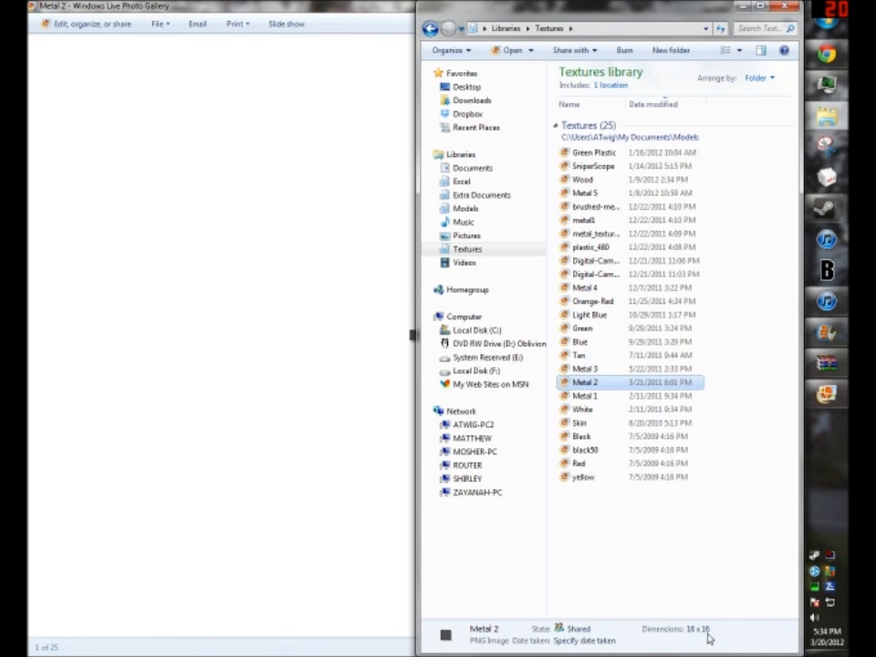
pyautogui.moveTo(489, 648)
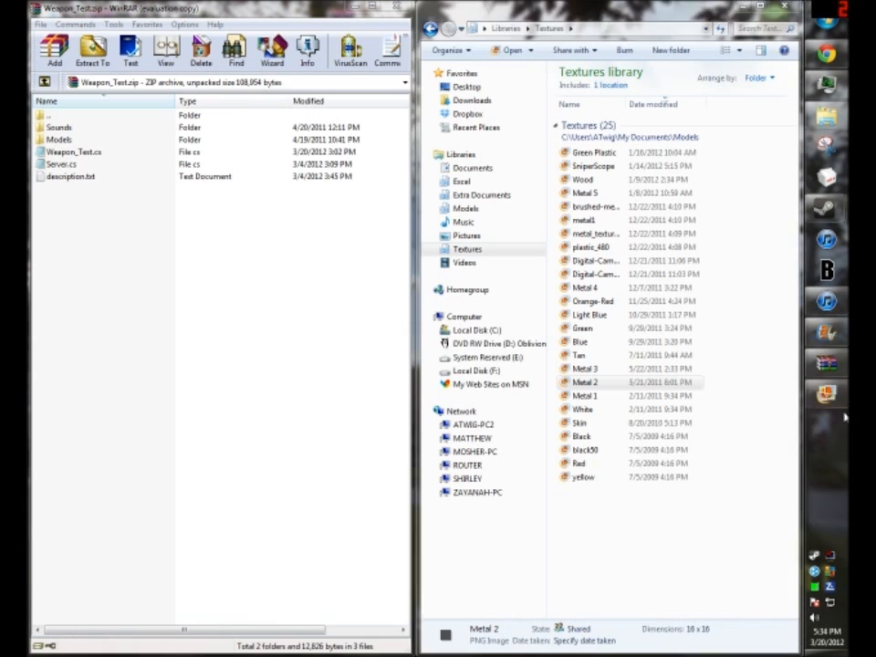
pyautogui.rightClick(585, 381)
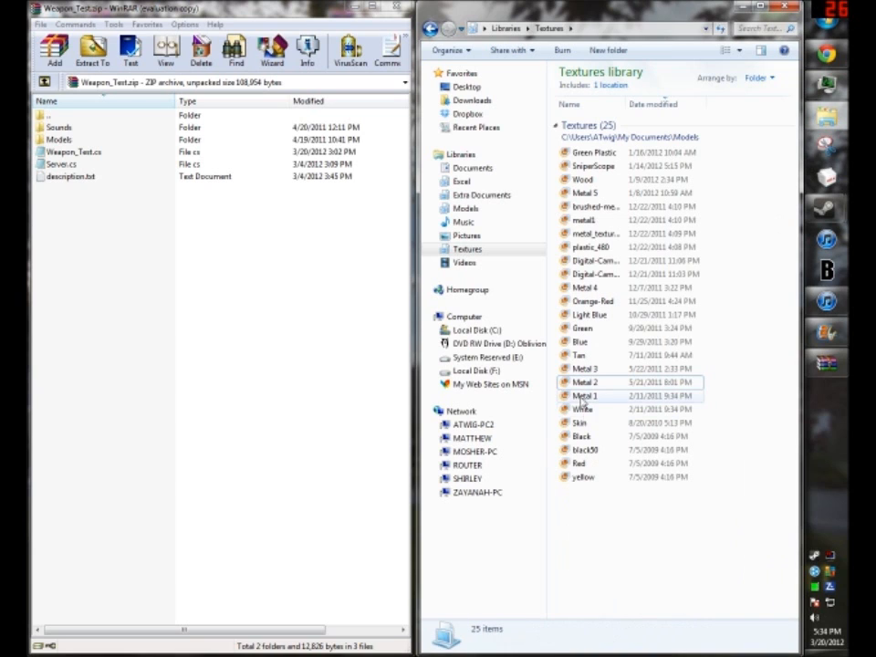
pyautogui.rightClick(584, 382)
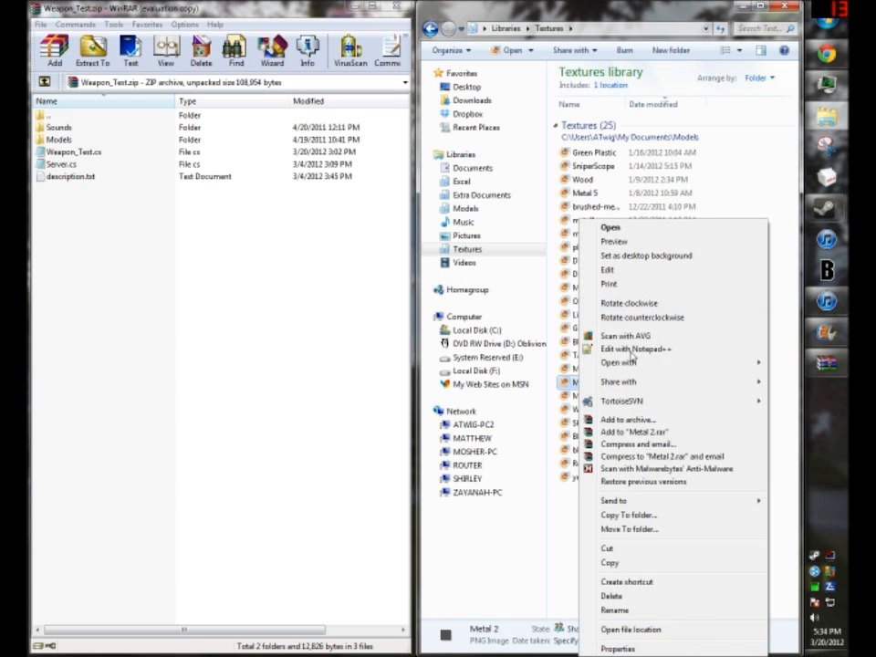
pyautogui.click(619, 362)
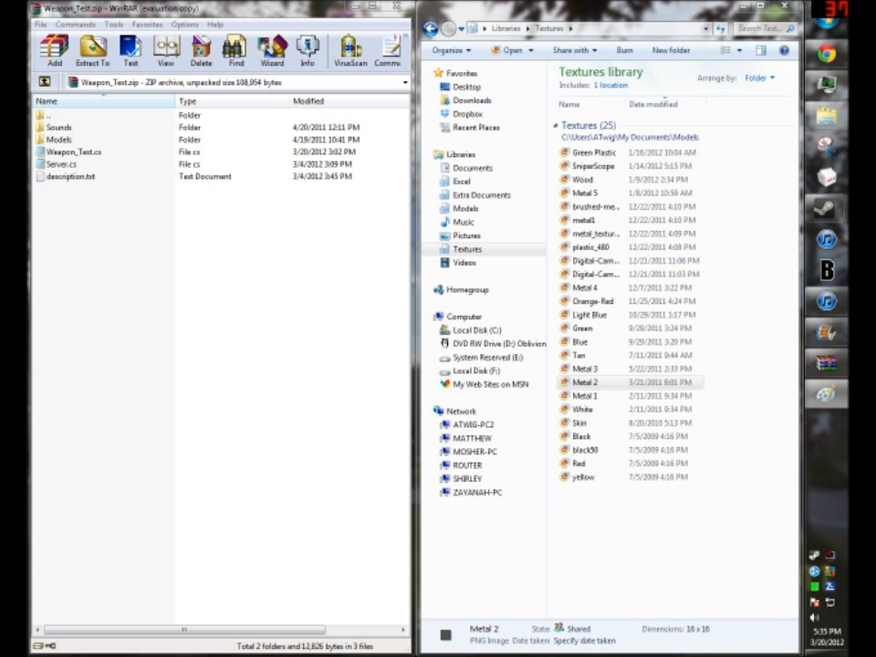
# Resize a new Paint canvas to 16 by 16 pixels with aspect ratio unlocked
pyautogui.doubleClick(586, 382)
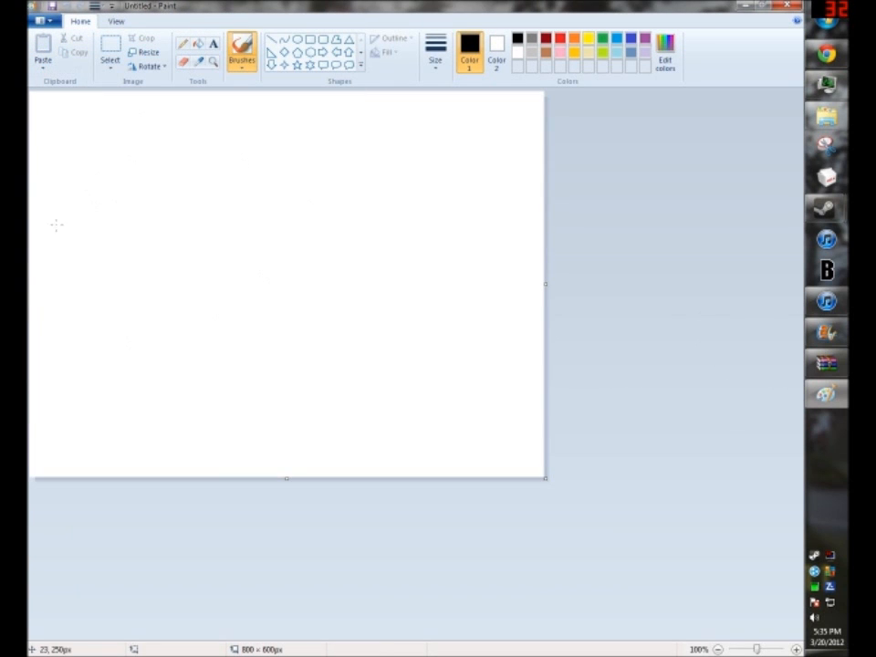
pyautogui.click(146, 51)
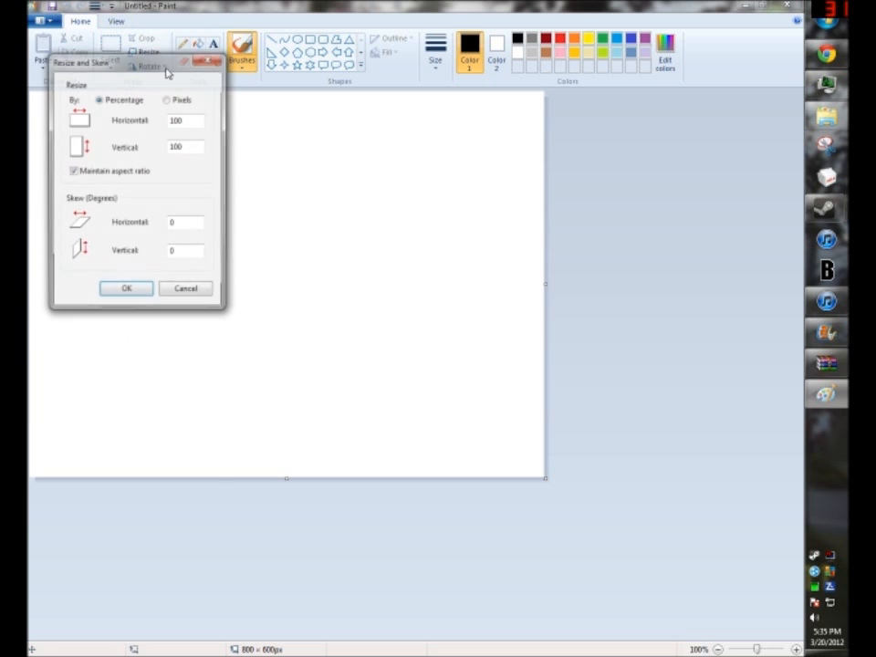
pyautogui.click(168, 99)
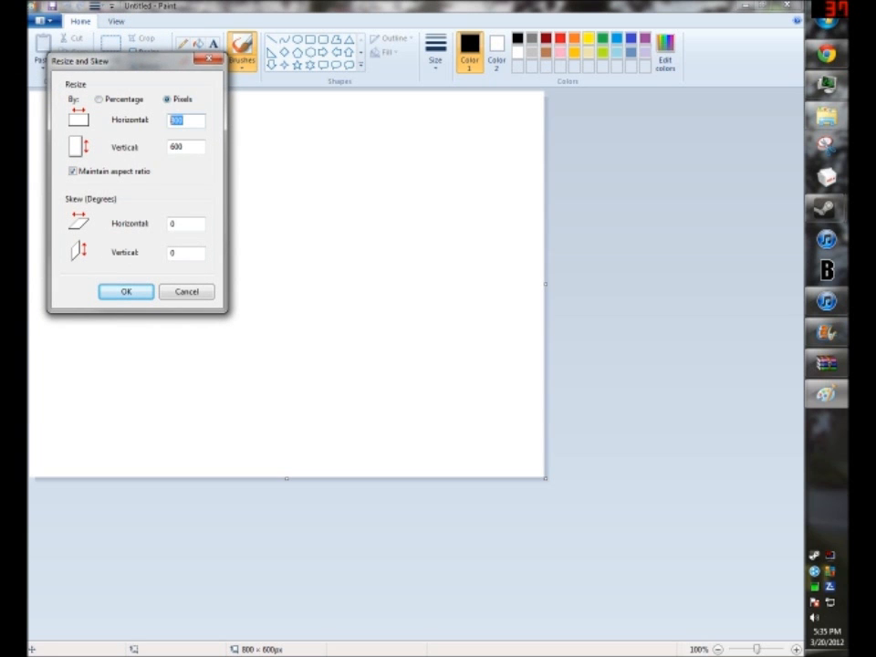
pyautogui.write('4')
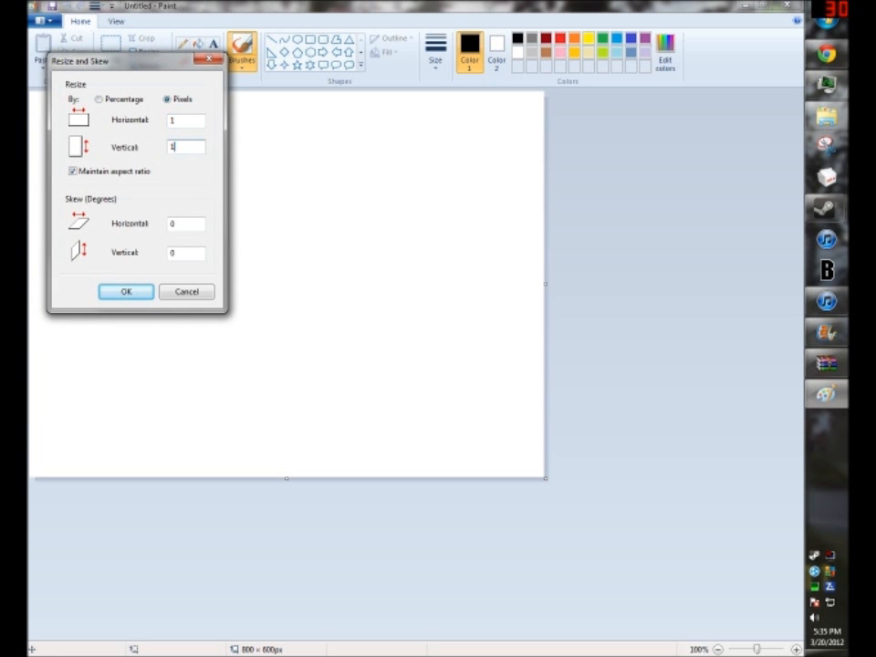
pyautogui.click(99, 99)
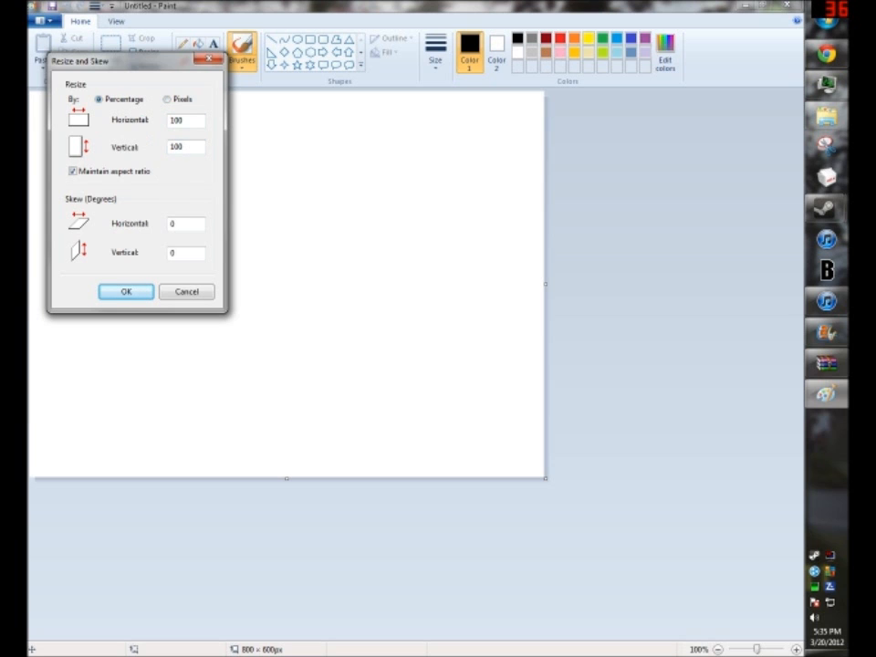
pyautogui.click(168, 99)
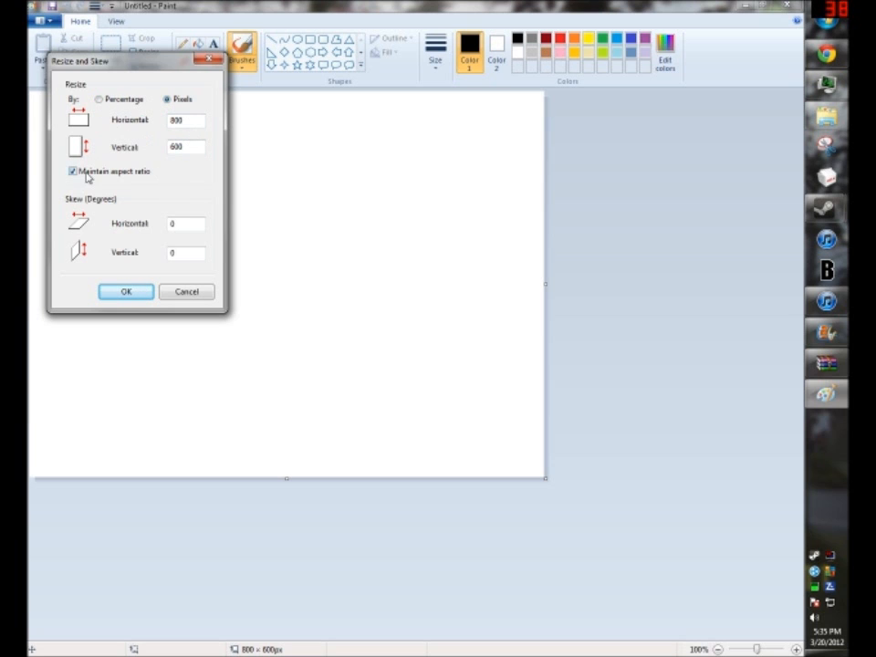
pyautogui.click(73, 172)
pyautogui.write('16')
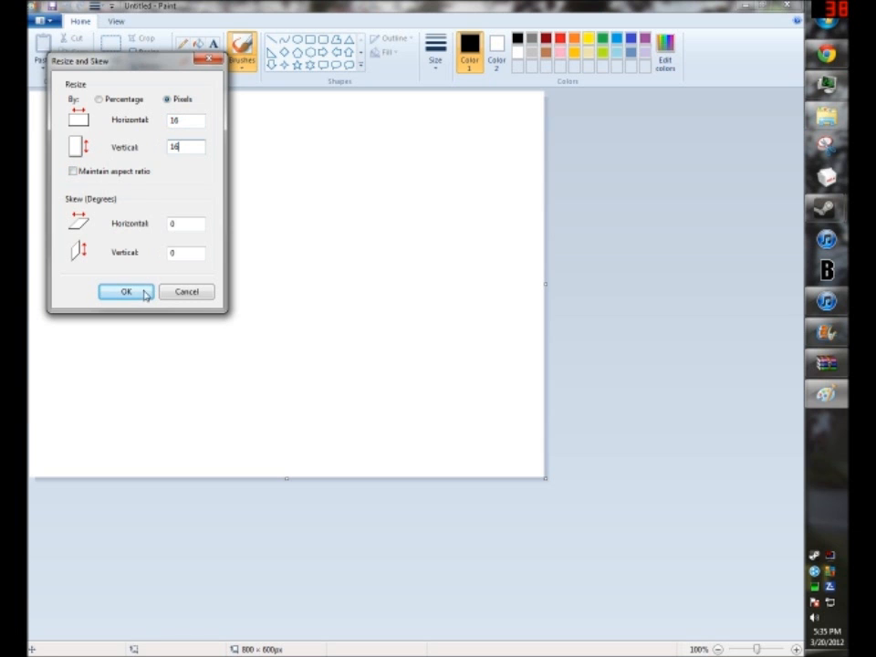
pyautogui.click(126, 292)
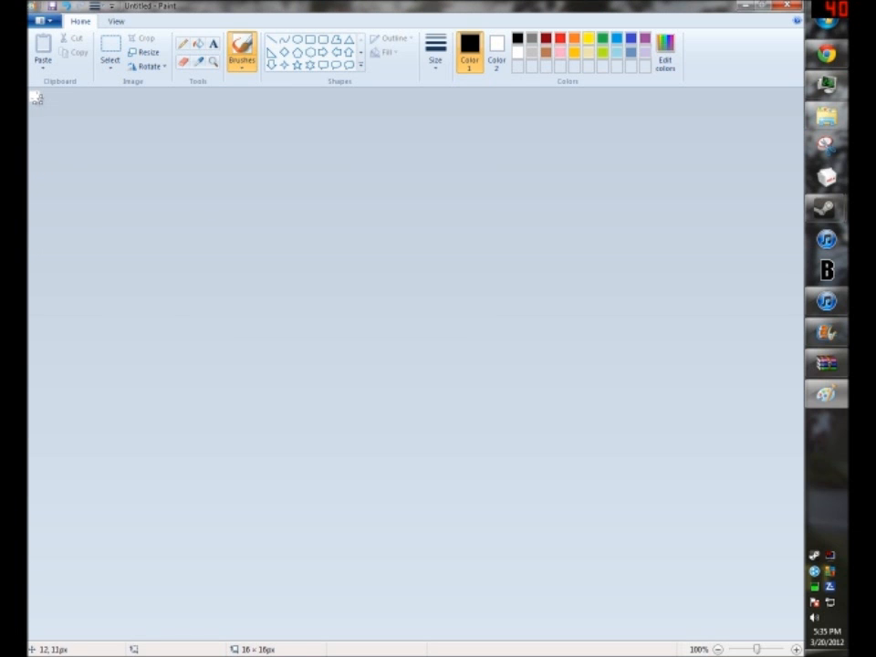
pyautogui.moveTo(515, 113)
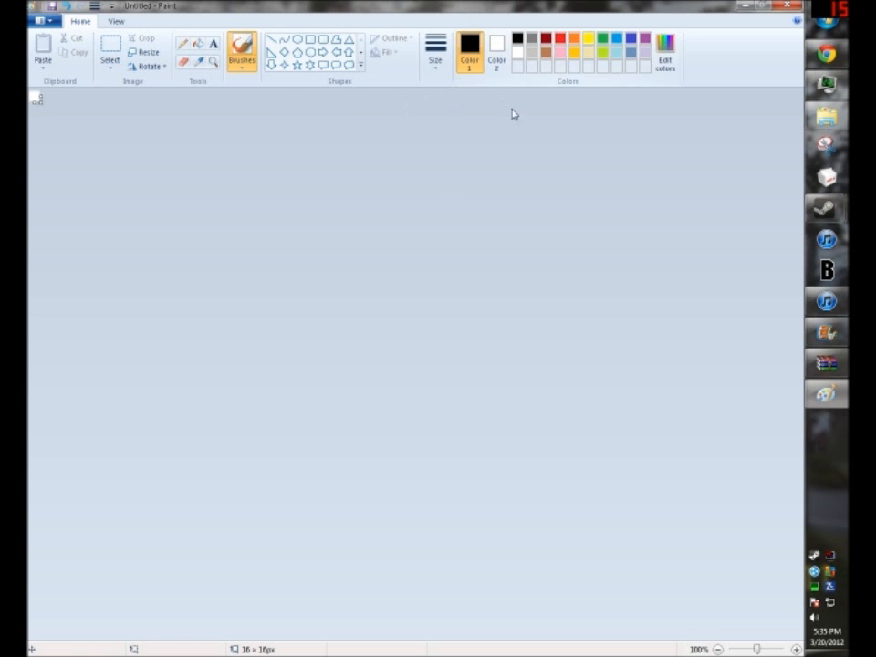
# Fill the canvas with blue and begin saving the image
pyautogui.click(647, 58)
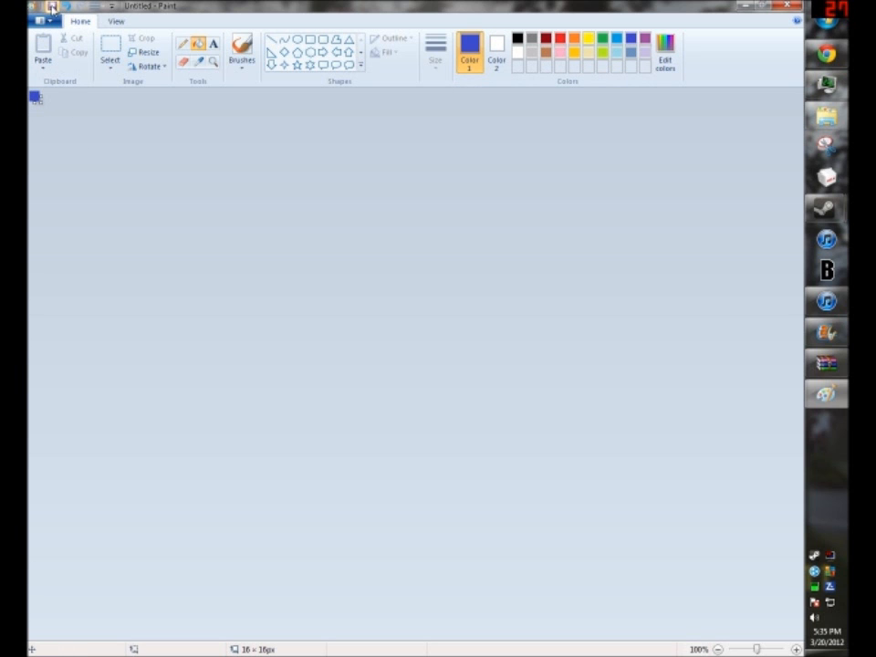
pyautogui.click(51, 7)
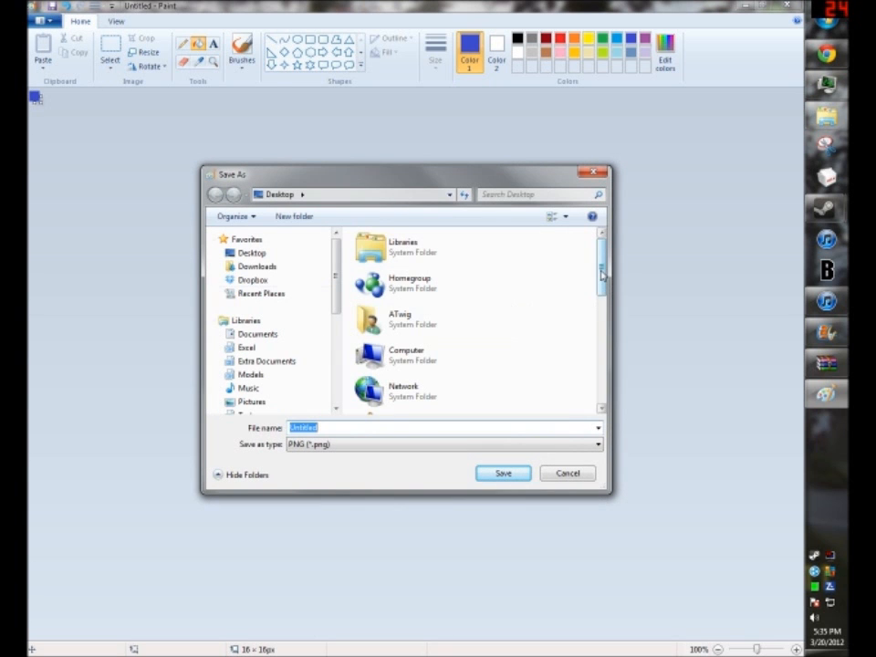
# Save the image in Textures as Dark Blue.png, declining to overwrite the existing Blue.png
pyautogui.scroll(-3)
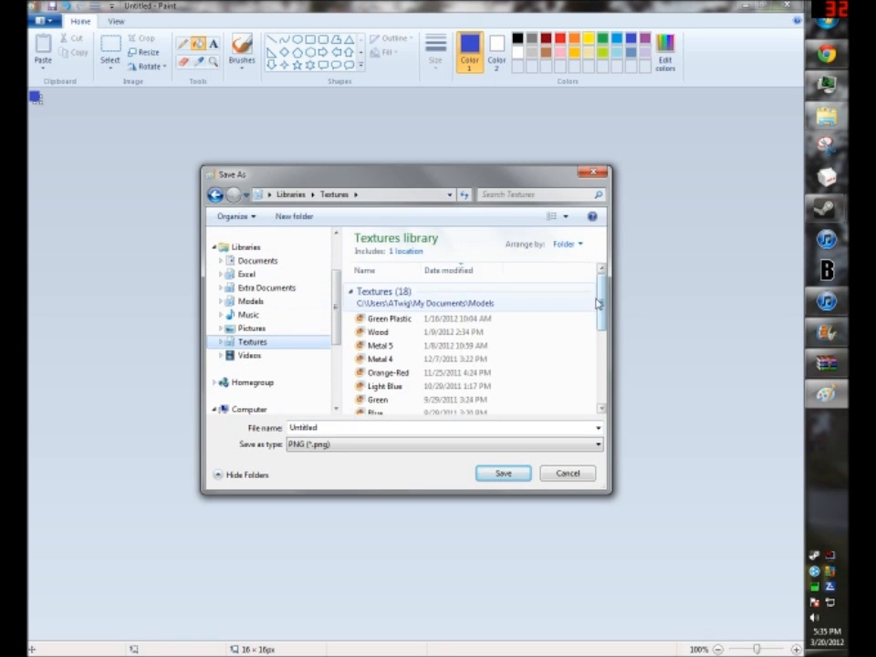
pyautogui.scroll(-3)
pyautogui.write('D')
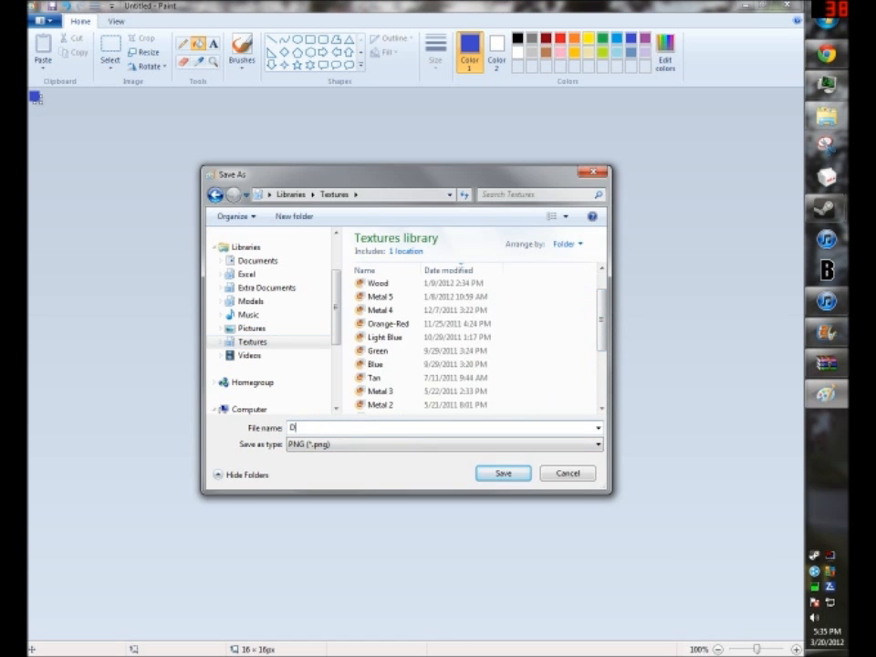
pyautogui.write('Blue')
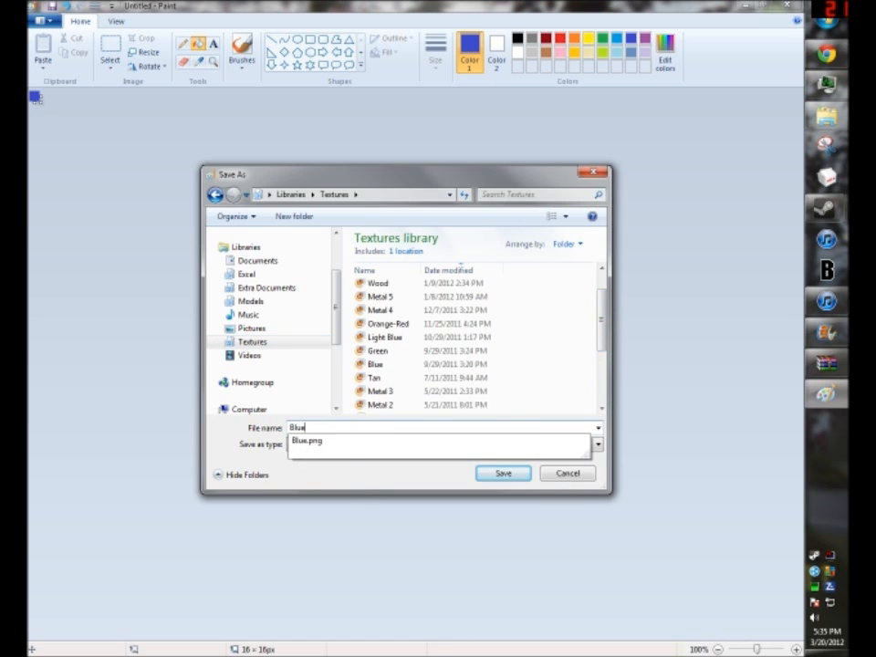
pyautogui.click(595, 446)
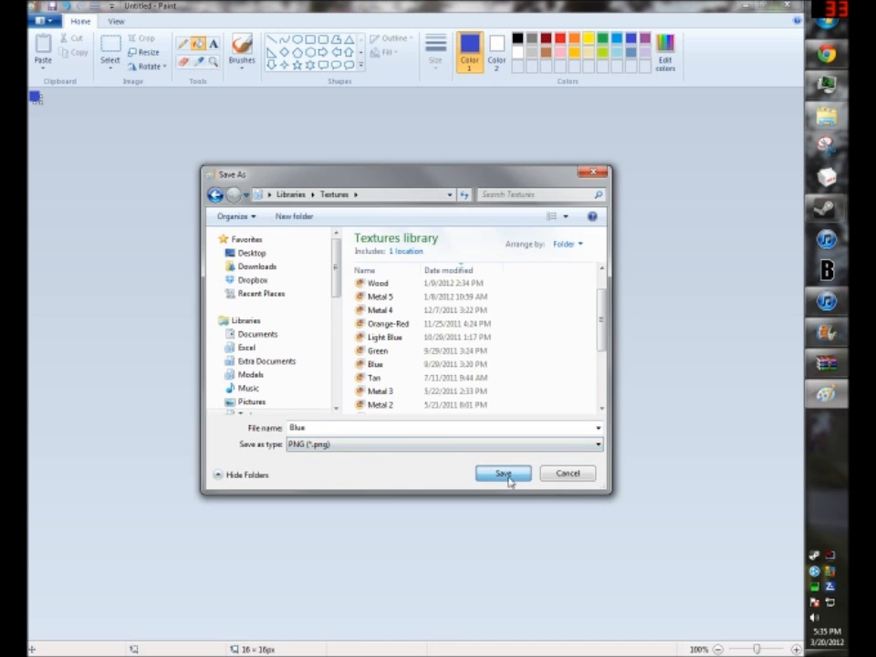
pyautogui.click(504, 475)
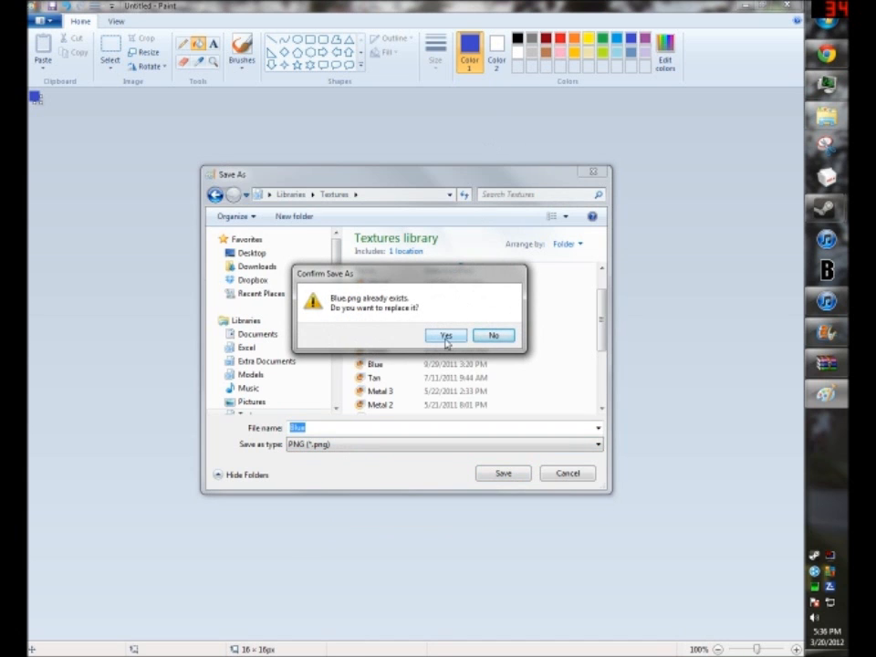
pyautogui.click(446, 336)
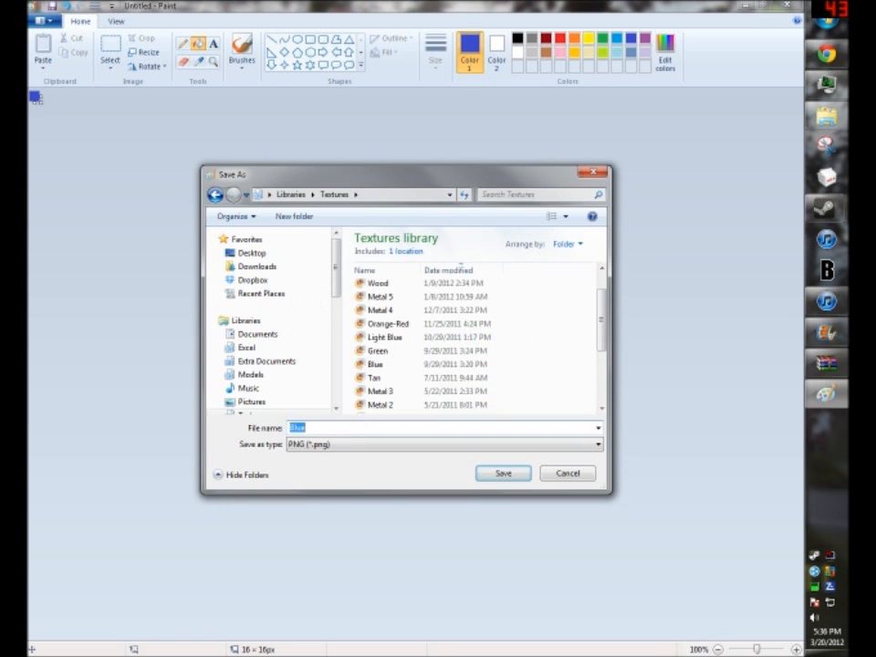
pyautogui.write('Dark Blue')
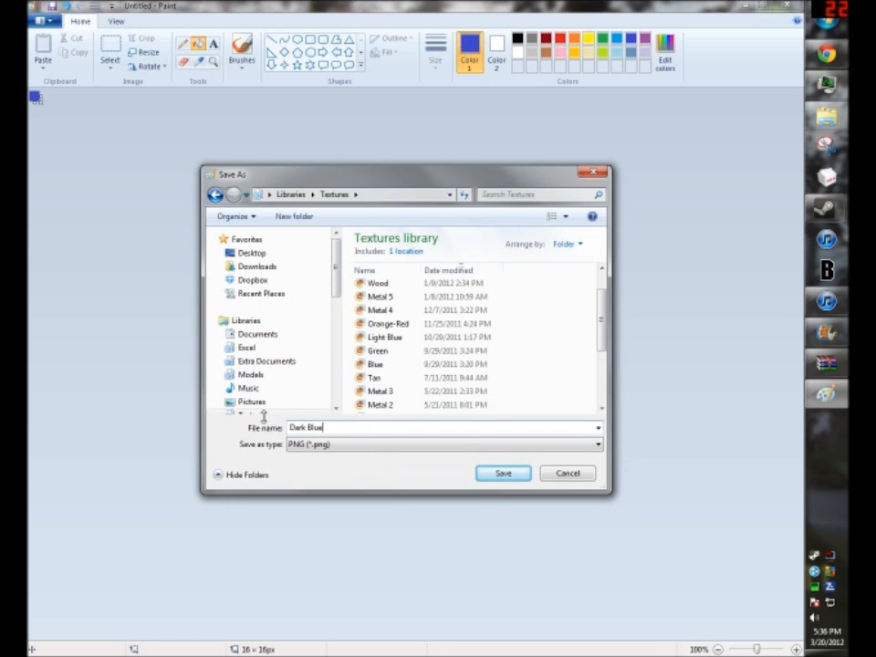
pyautogui.click(504, 473)
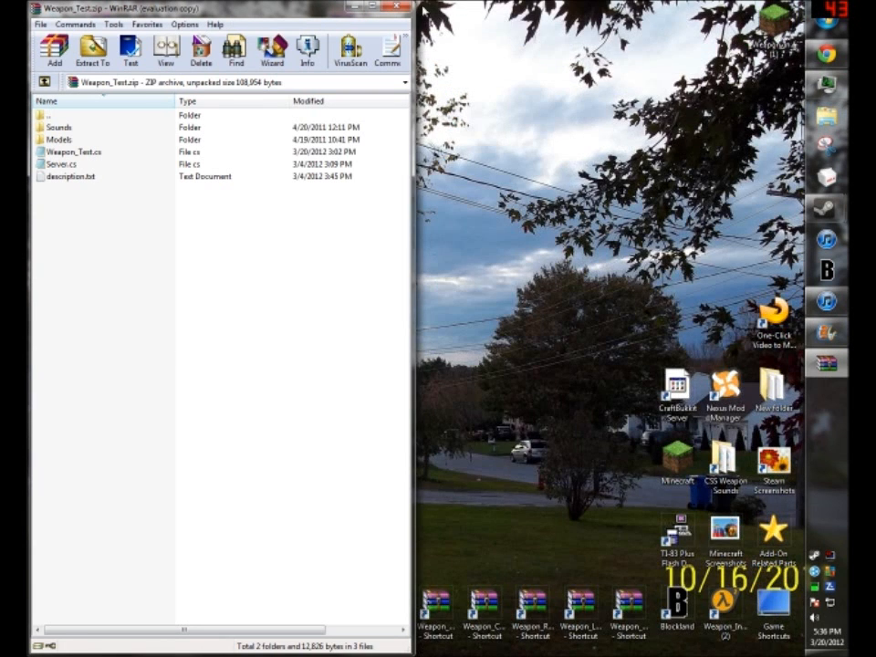
# Maximize WinRAR and open Weapon_Test.cs from the archive in Notepad++
pyautogui.click(387, 7)
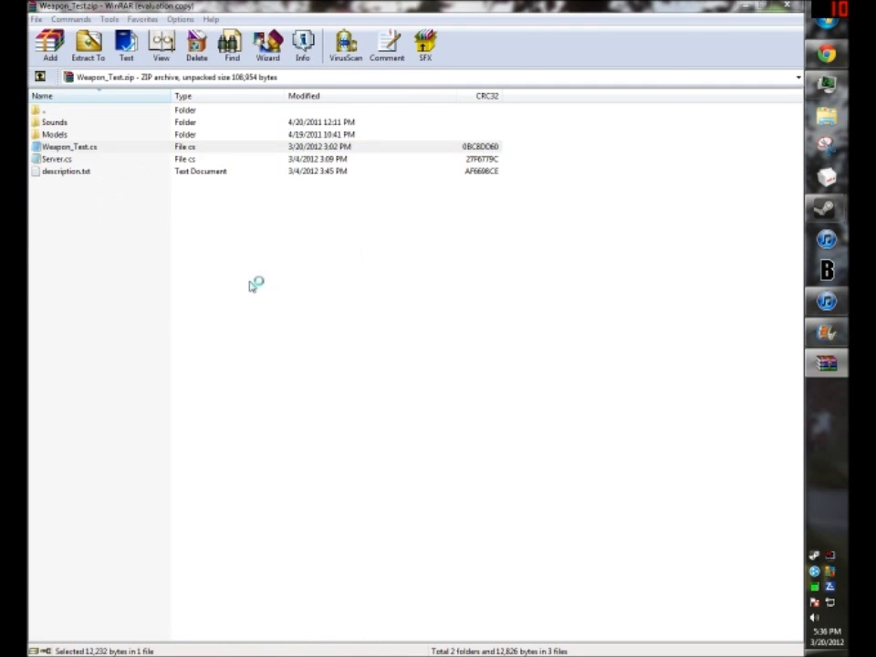
pyautogui.doubleClick(69, 146)
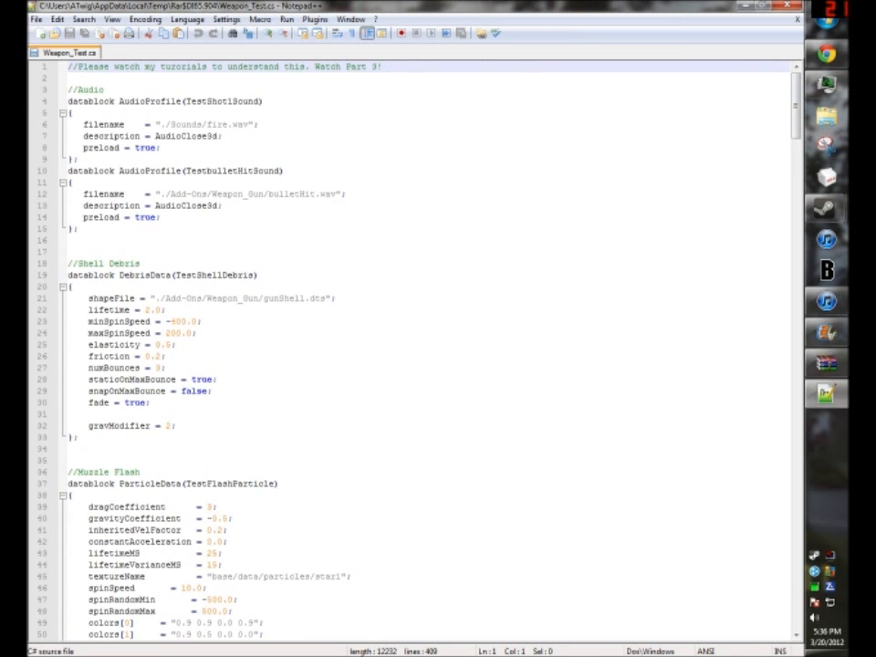
pyautogui.click(182, 321)
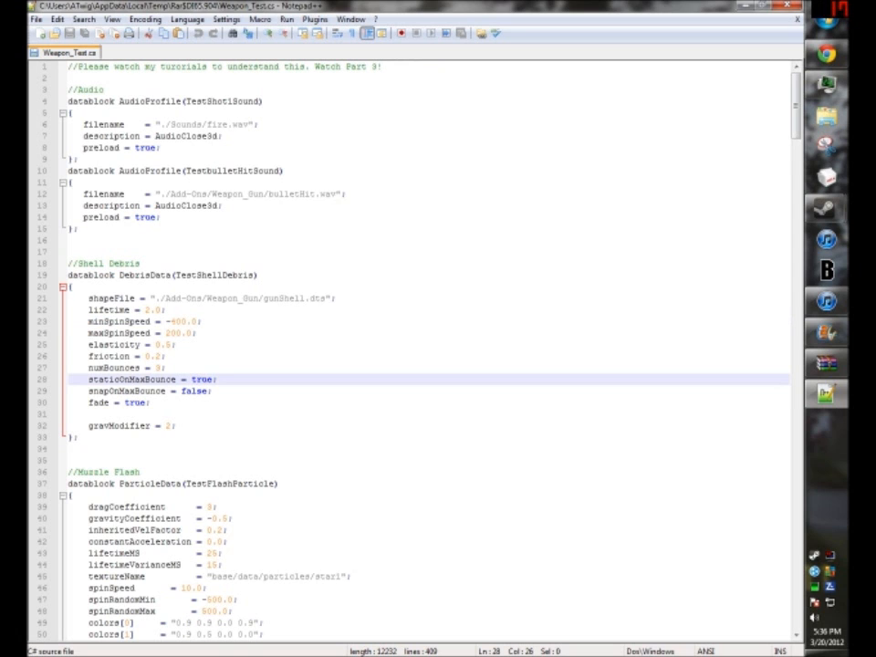
pyautogui.click(155, 345)
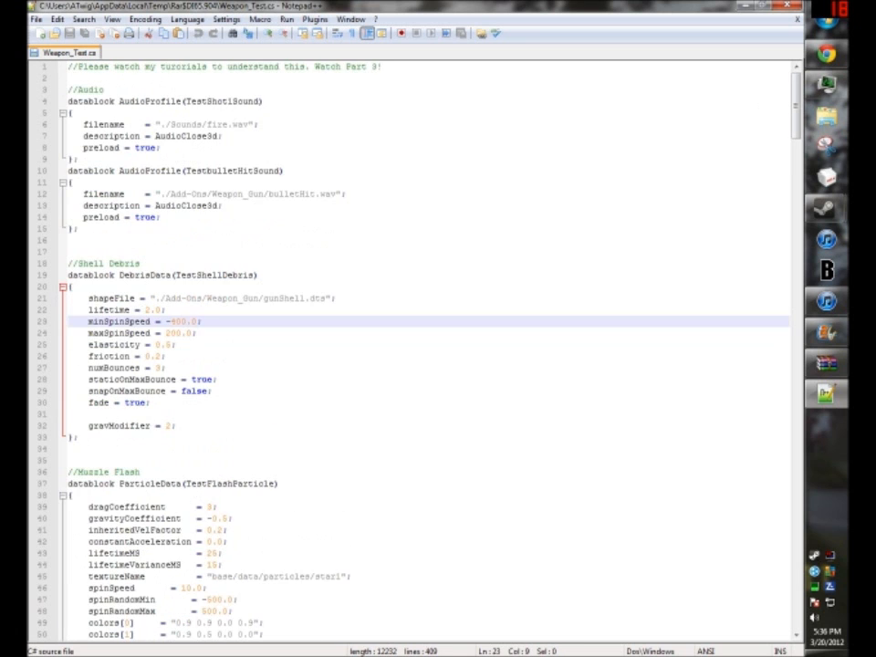
pyautogui.scroll(-3)
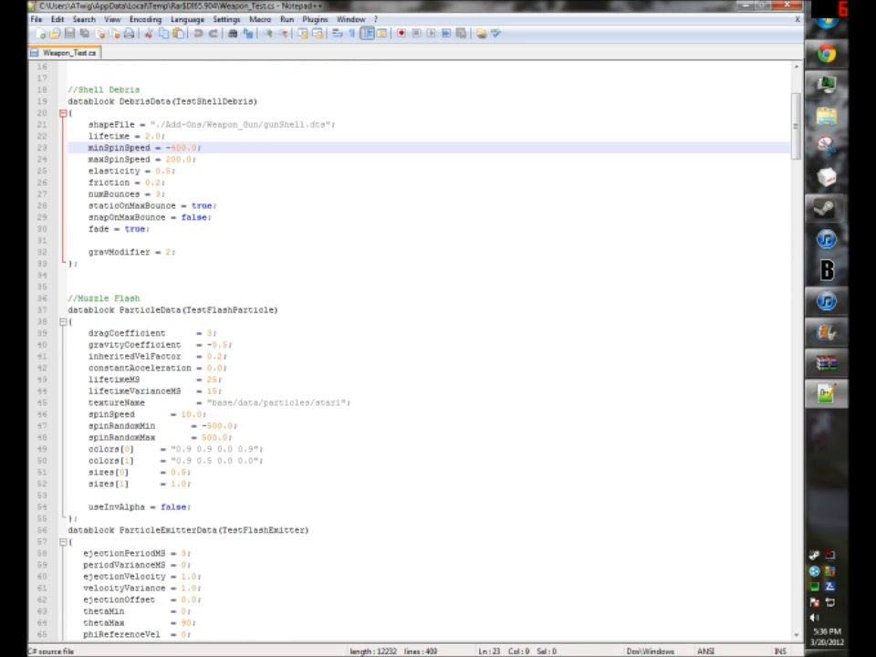
pyautogui.scroll(-3)
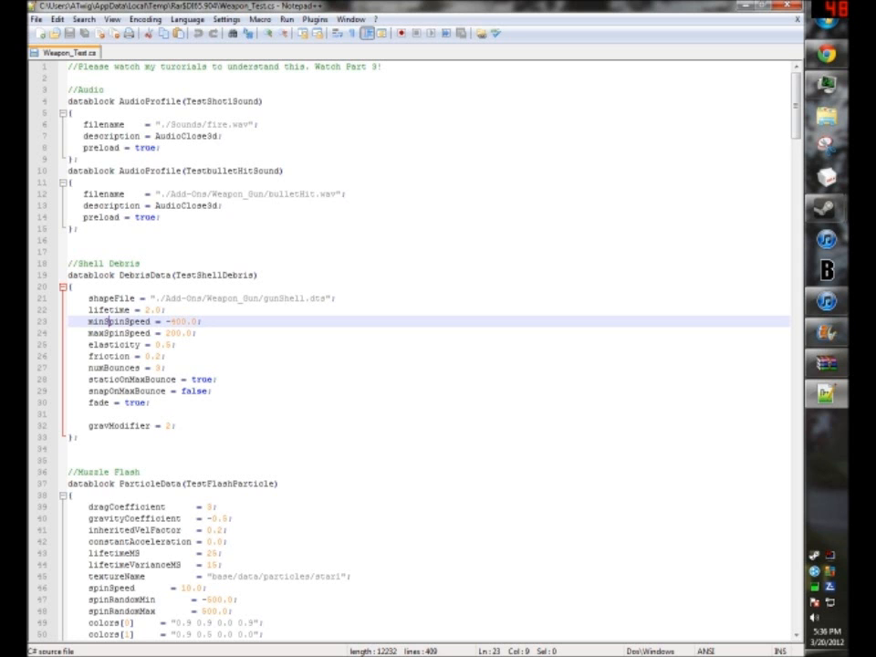
pyautogui.scroll(-3)
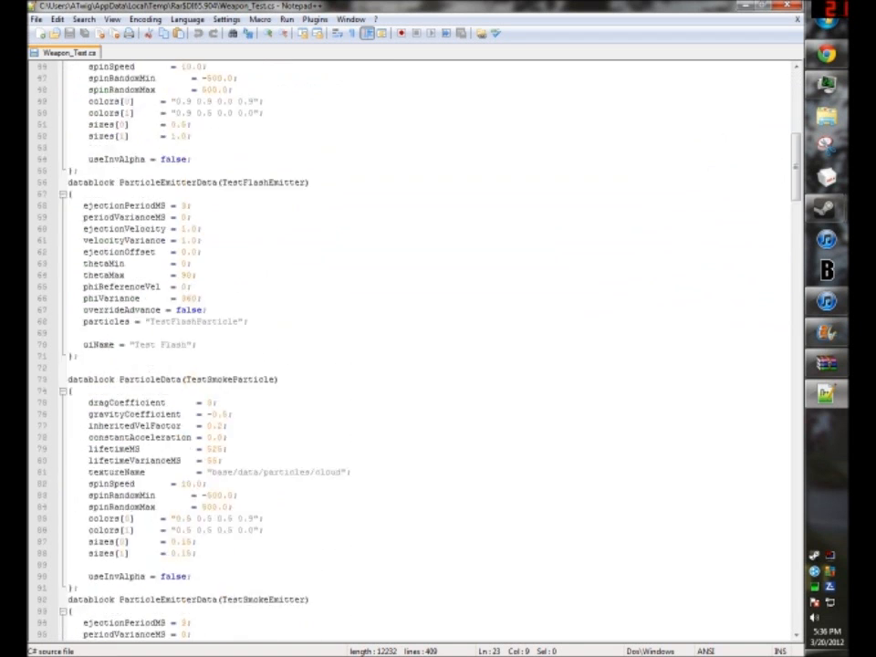
pyautogui.scroll(-3)
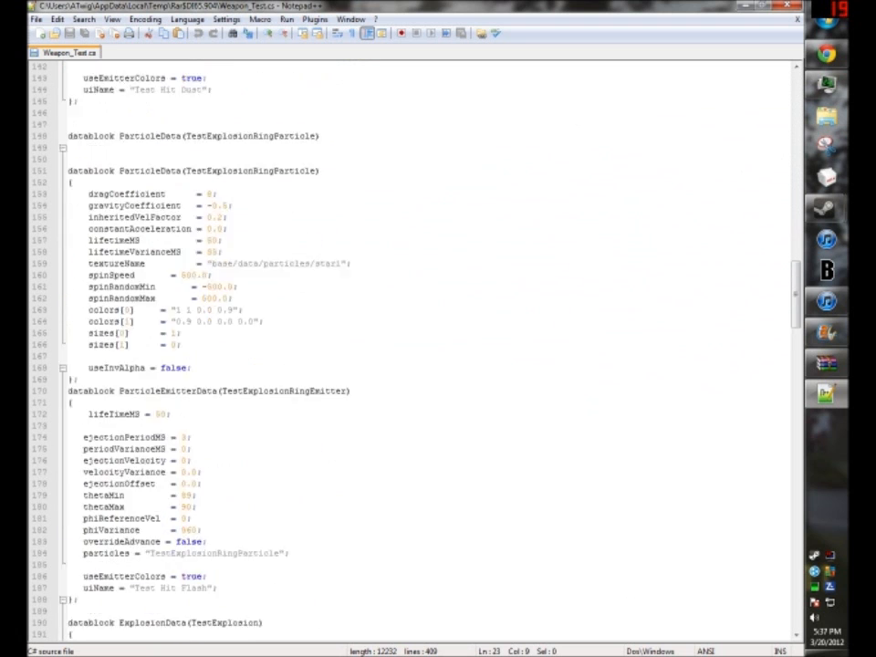
pyautogui.scroll(-3)
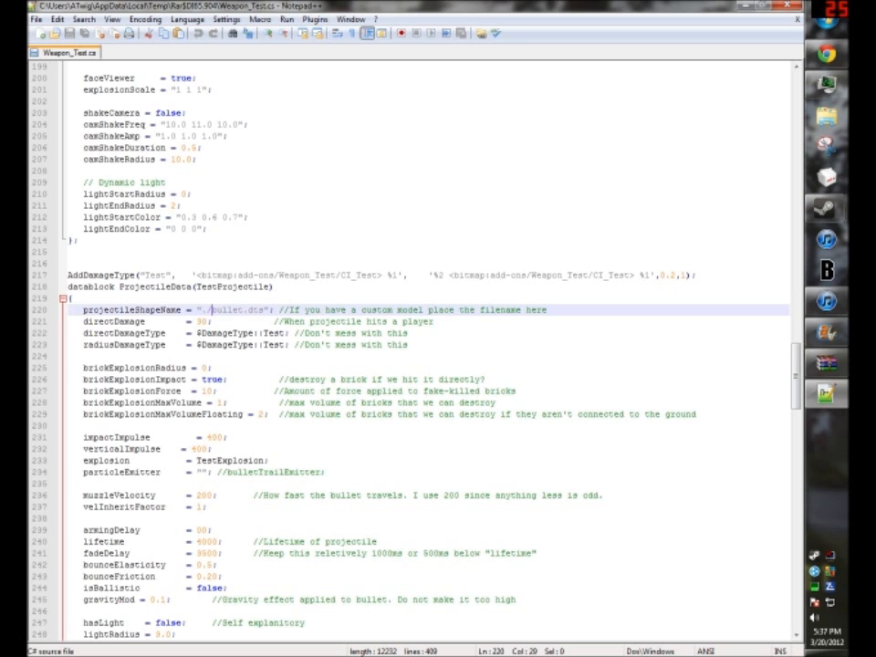
# Insert 'Model/' before bullet.dts in the projectileShapeName path, then move down to the item datablock
pyautogui.write('Model/')
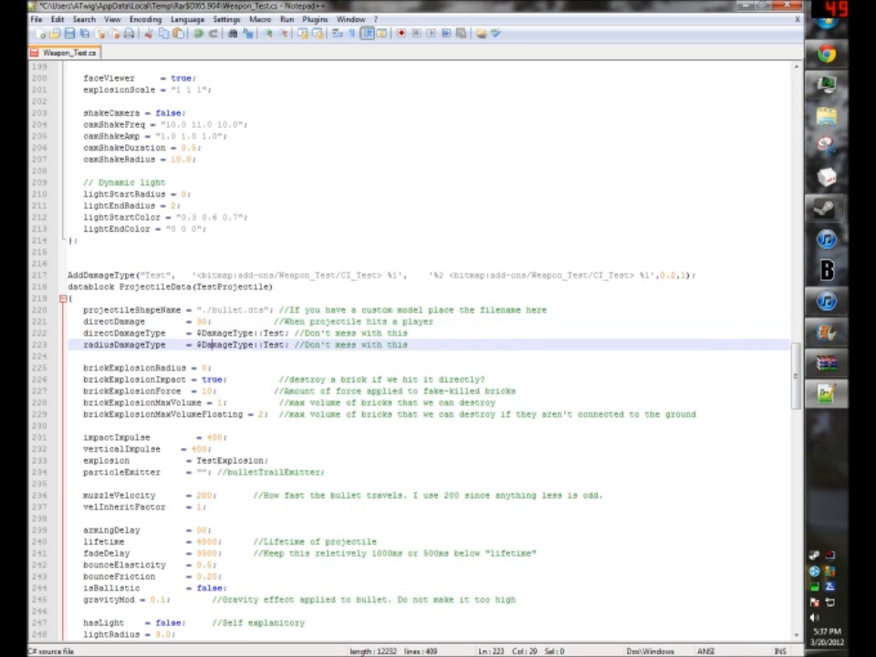
pyautogui.scroll(-3)
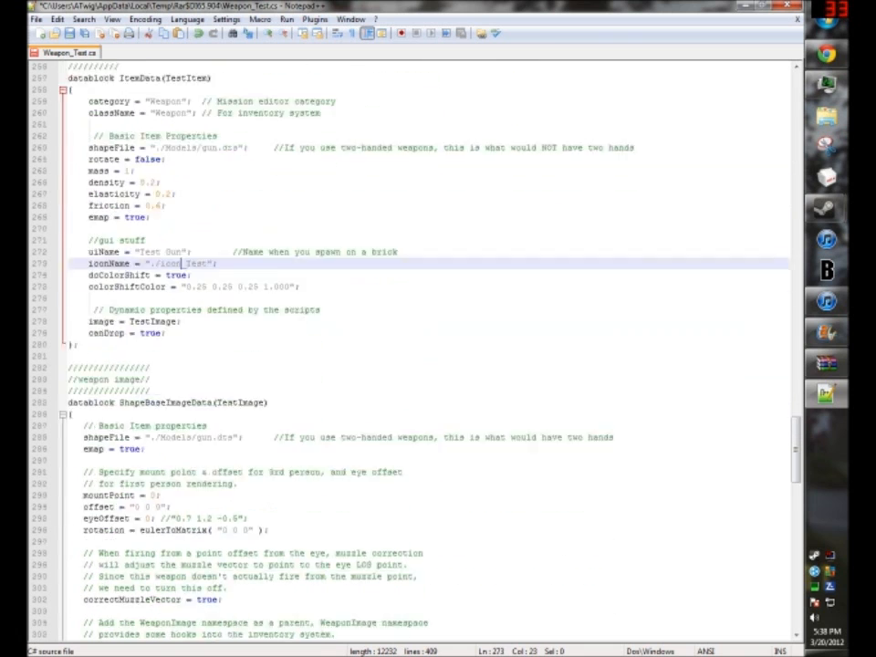
pyautogui.scroll(-3)
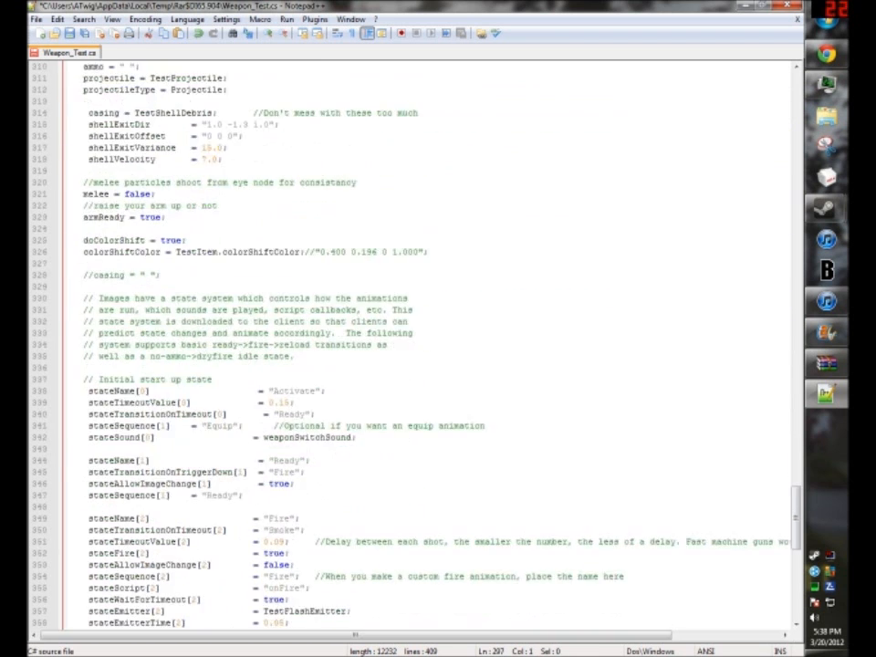
pyautogui.scroll(-3)
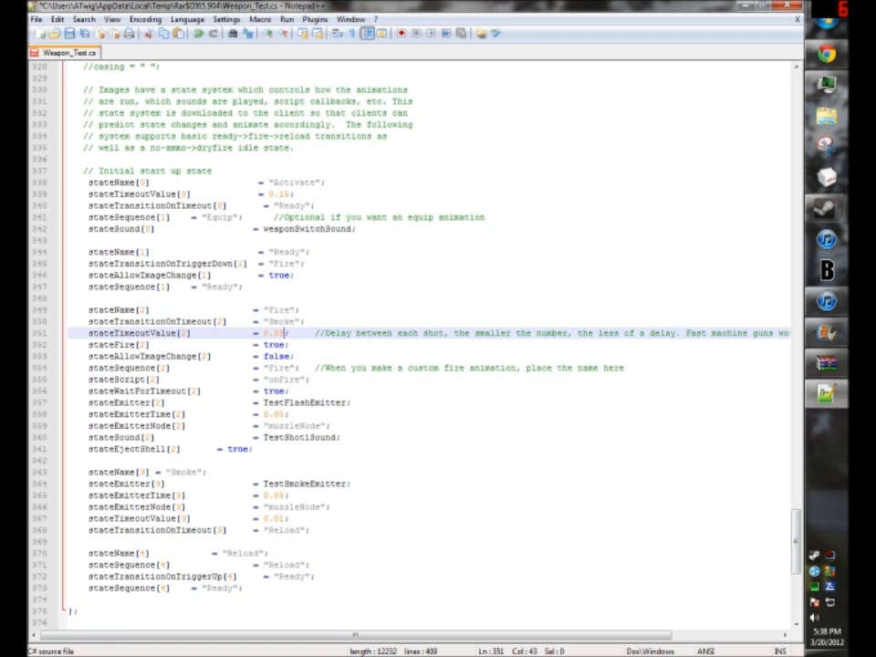
pyautogui.scroll(-3)
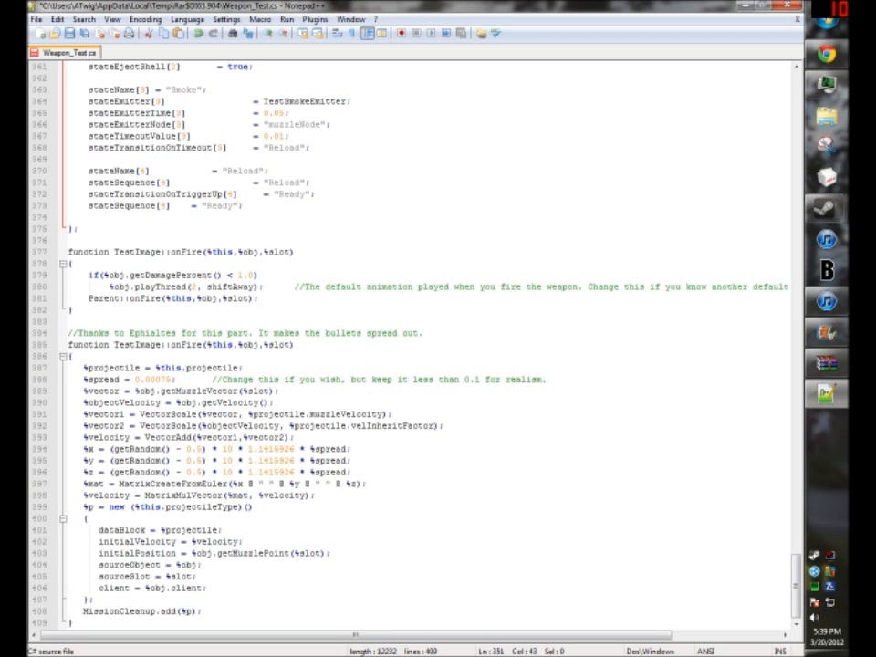
pyautogui.scroll(3)
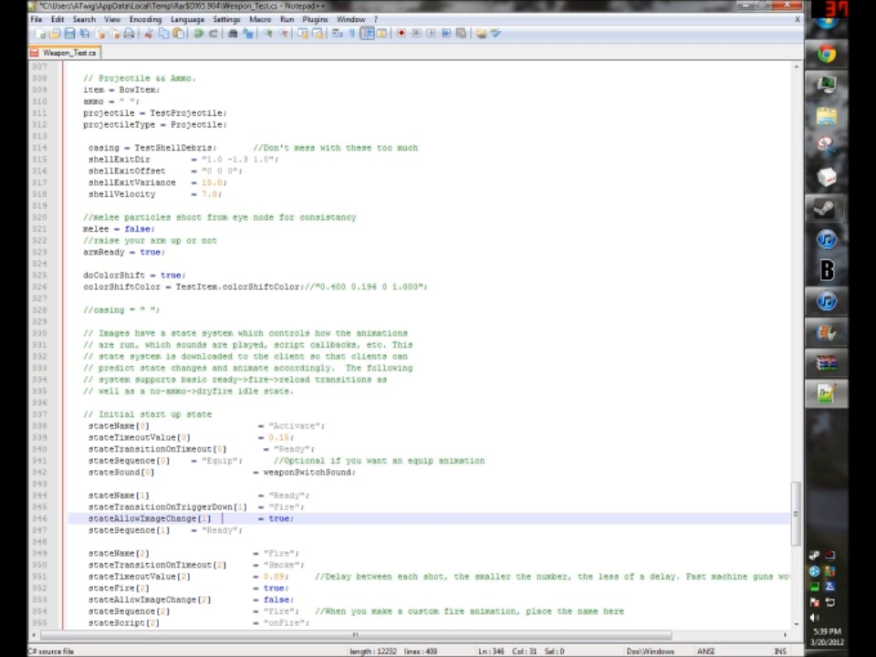
pyautogui.scroll(3)
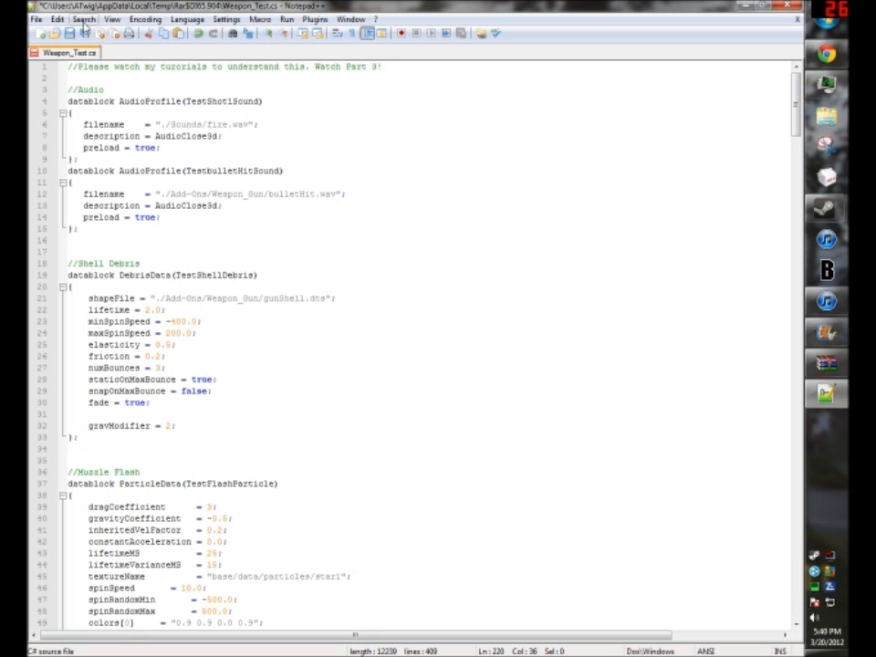
# Replace every 'Test' with 'NewGun' across the weapon script via Replace All
pyautogui.click(57, 18)
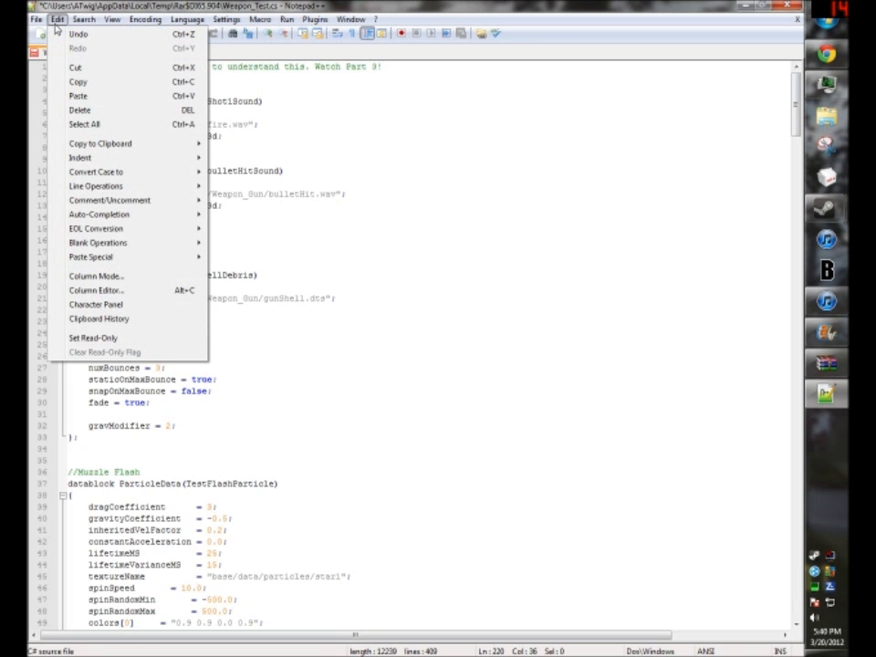
pyautogui.click(84, 18)
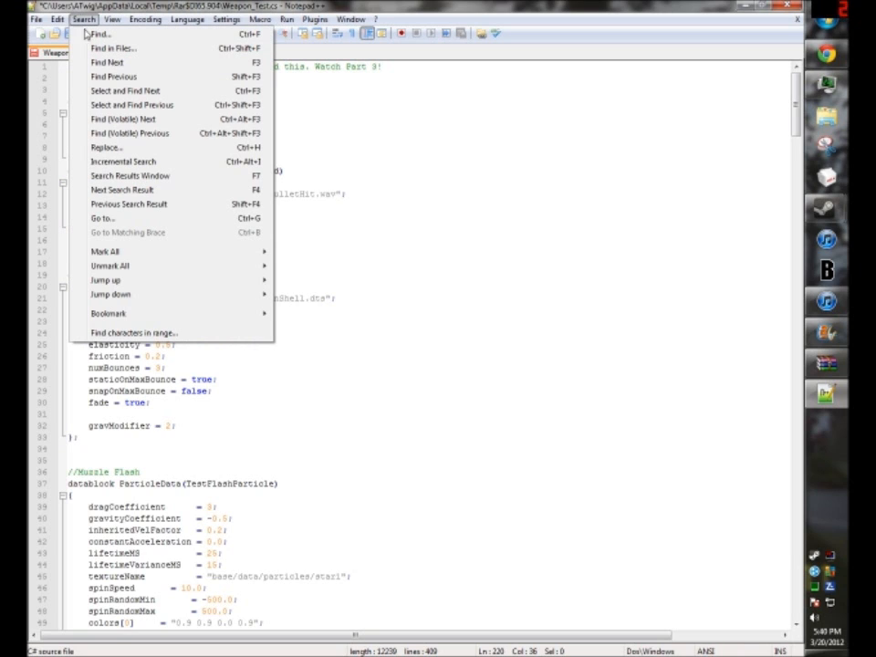
pyautogui.moveTo(105, 147)
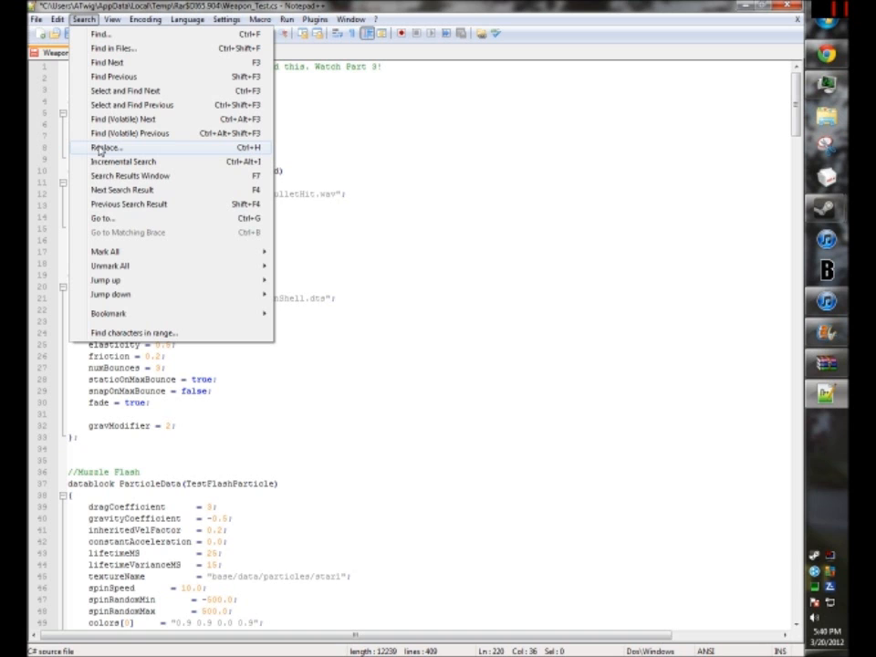
pyautogui.click(106, 146)
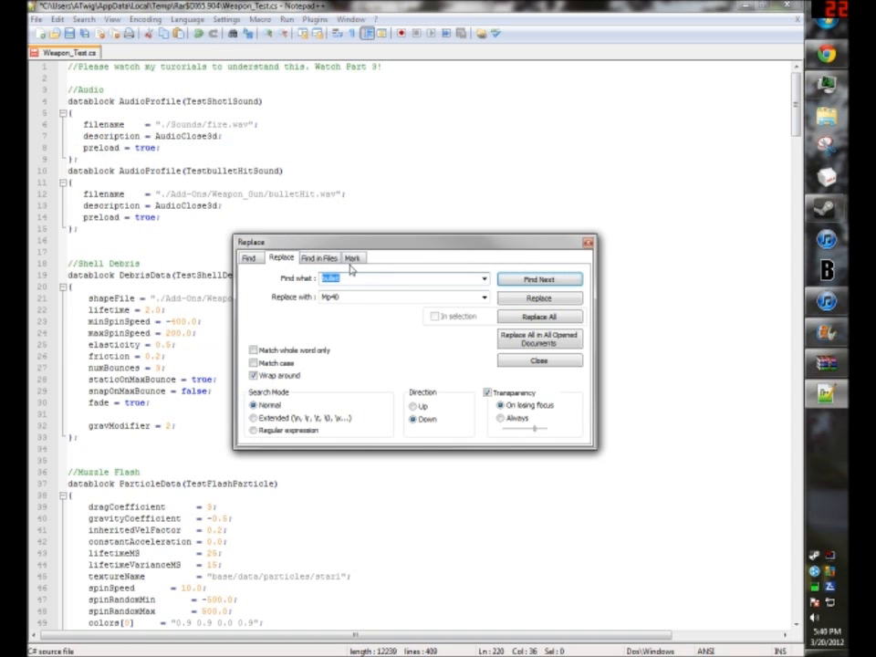
pyautogui.write('Test')
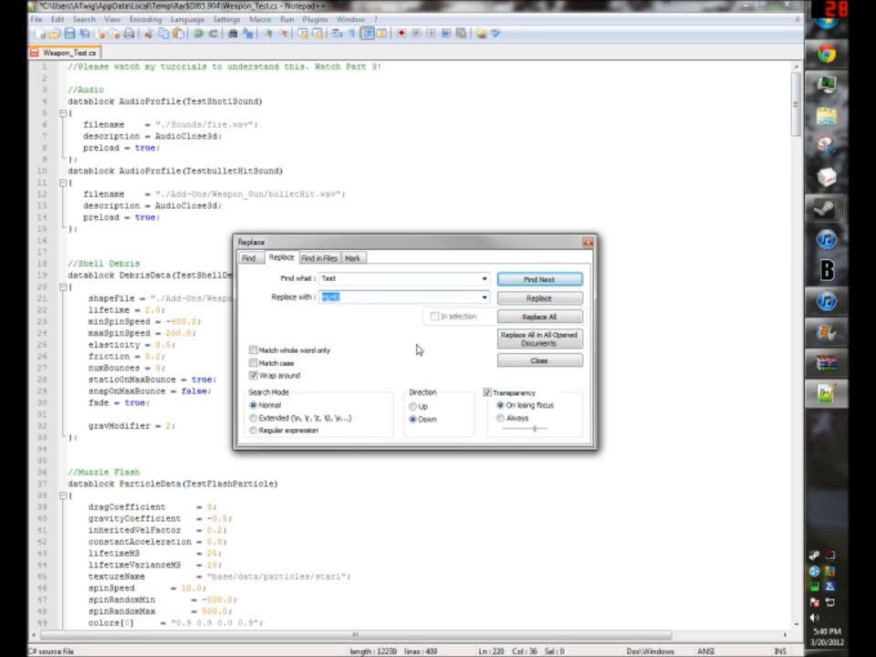
pyautogui.write('NewGun')
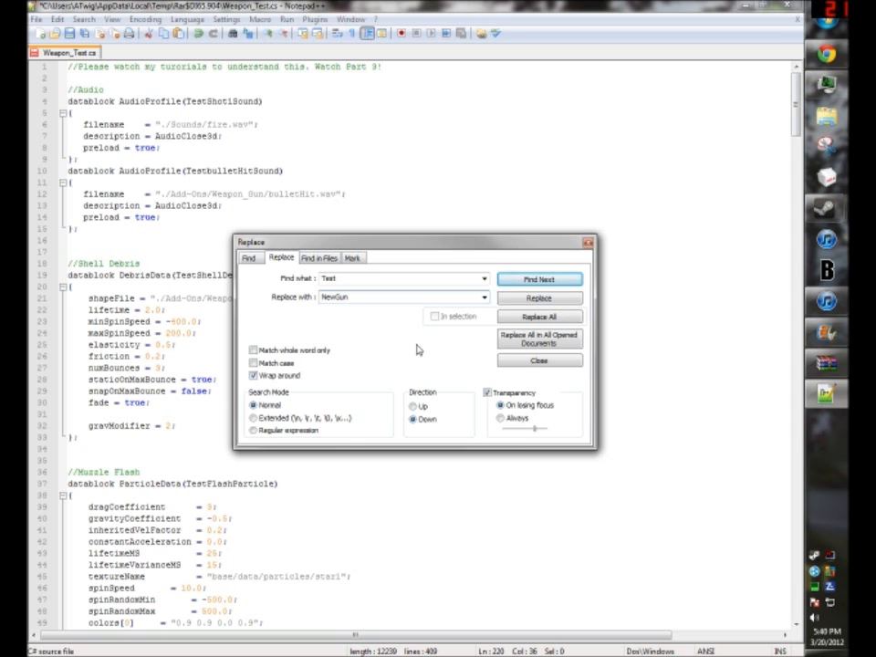
pyautogui.click(540, 317)
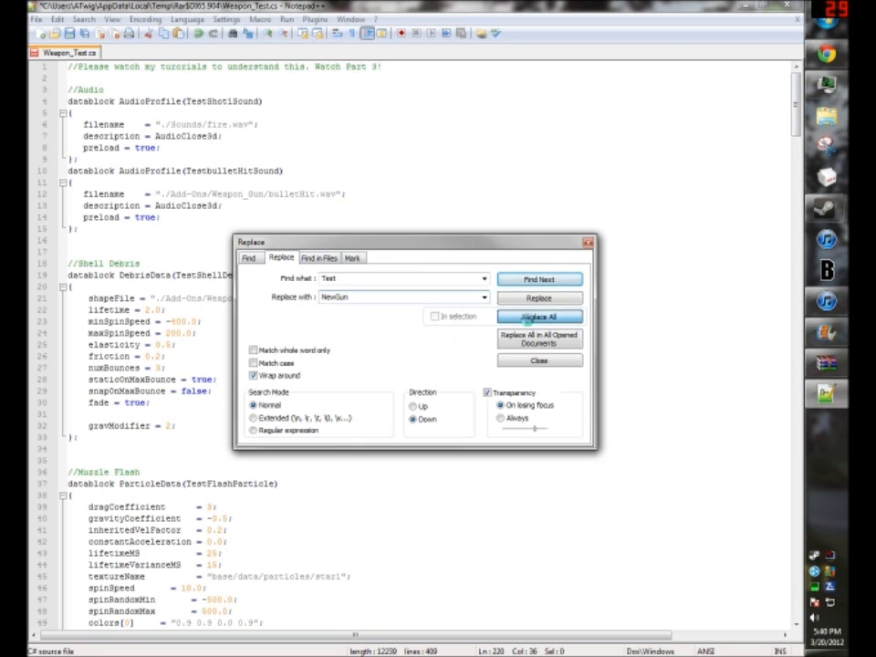
pyautogui.click(541, 316)
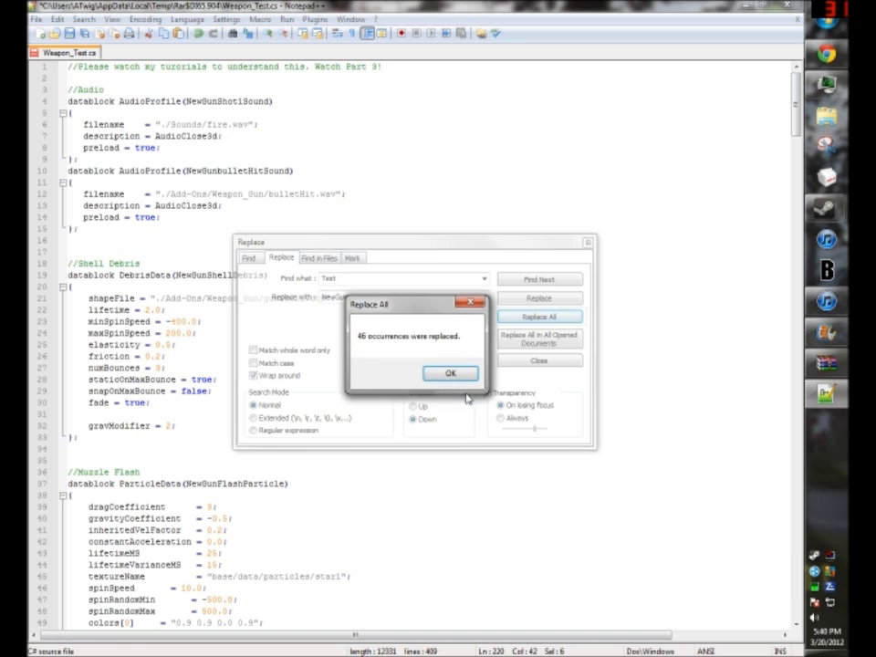
pyautogui.click(449, 372)
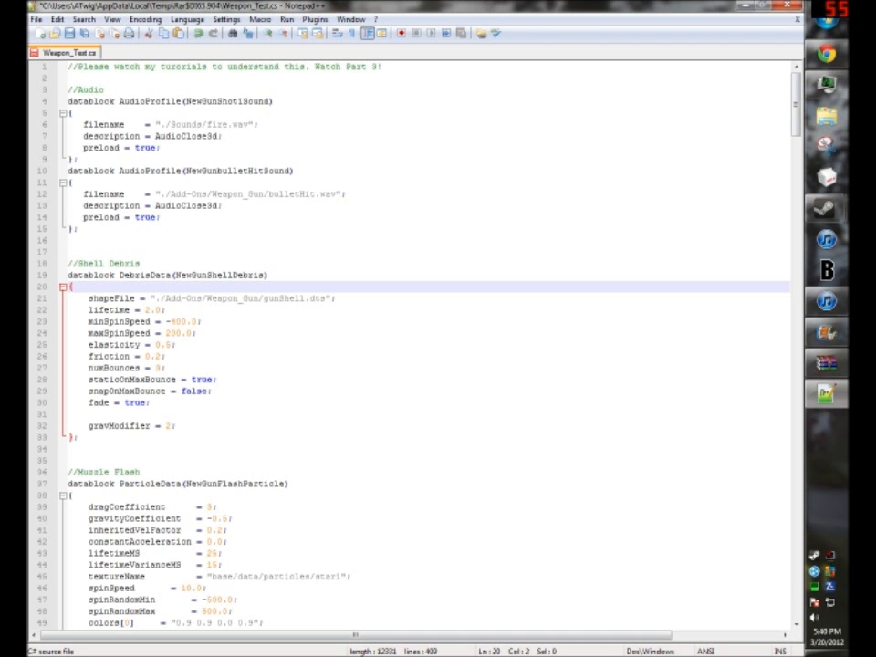
# Scroll through Weapon_NewGun.cs to review the renamed datablocks and functions
pyautogui.scroll(-3)
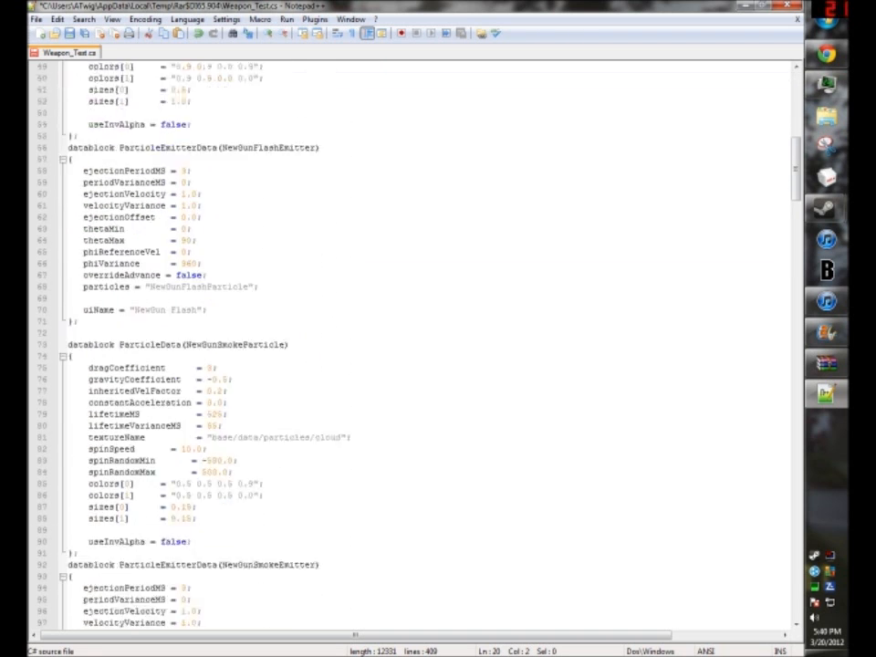
pyautogui.scroll(-3)
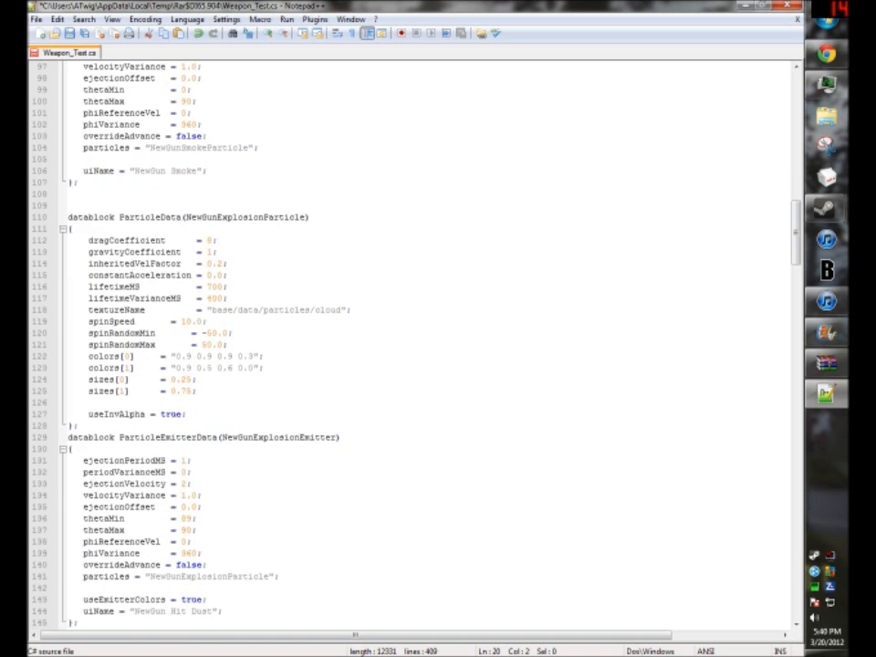
pyautogui.scroll(-3)
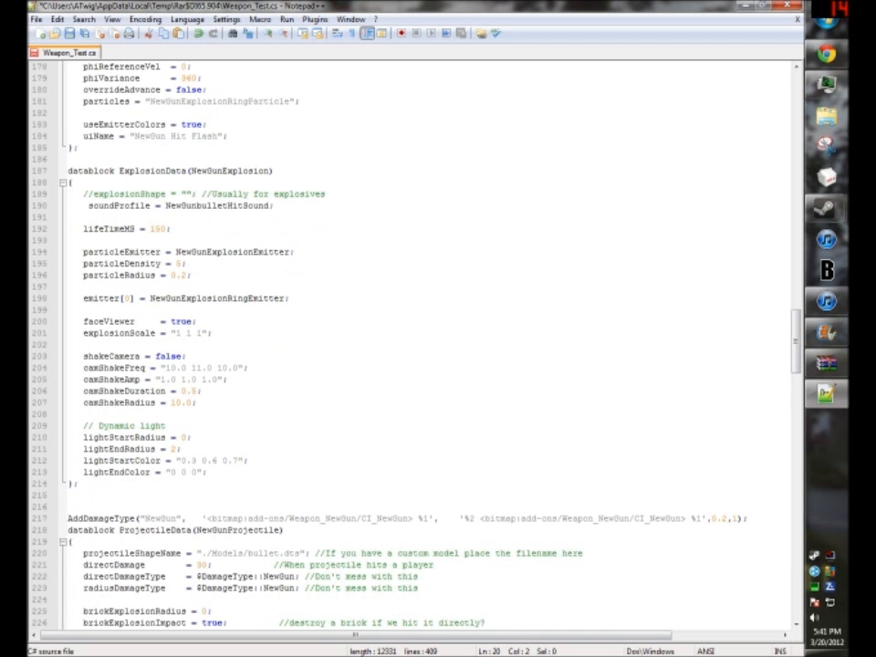
pyautogui.scroll(-3)
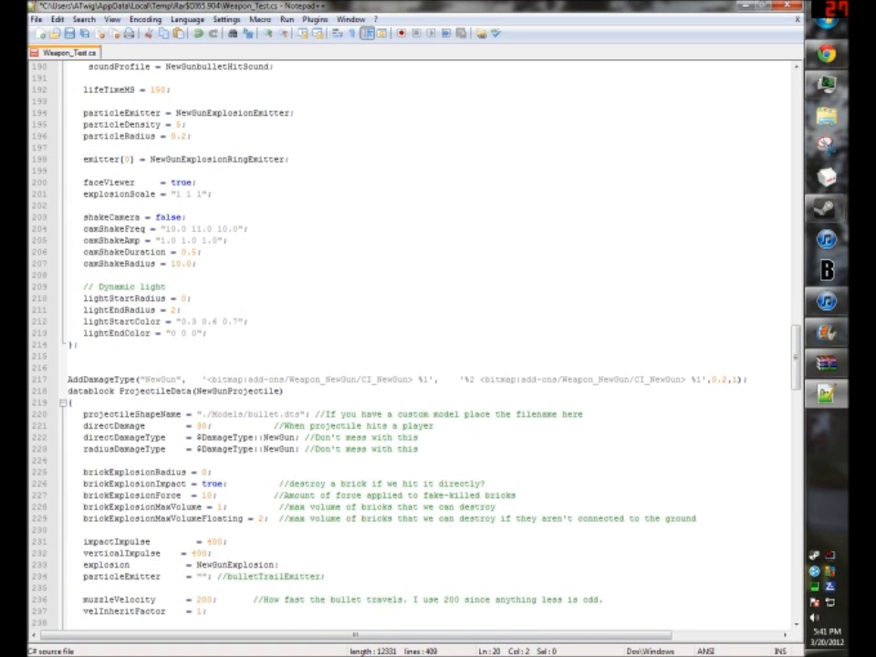
pyautogui.scroll(-3)
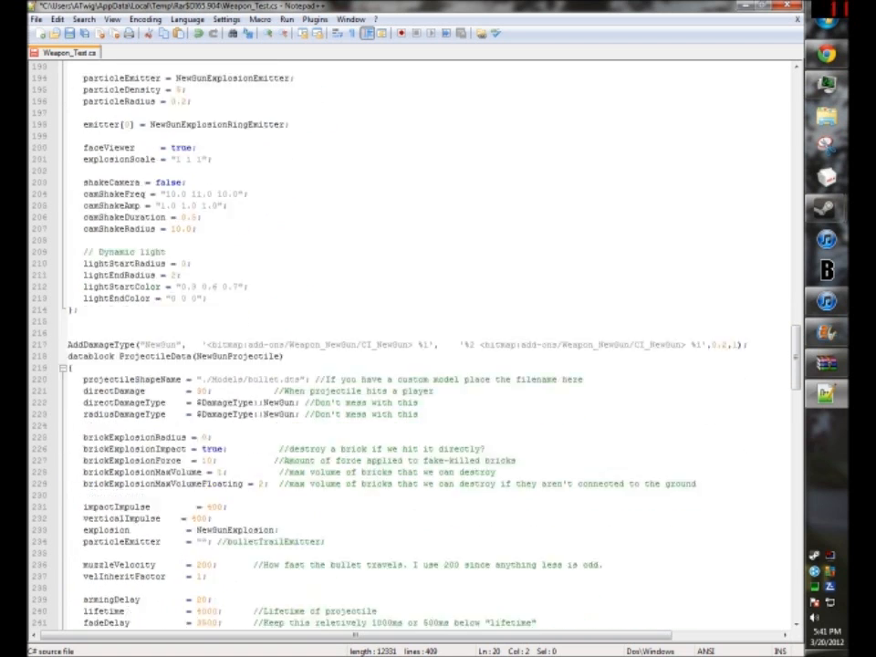
pyautogui.scroll(-3)
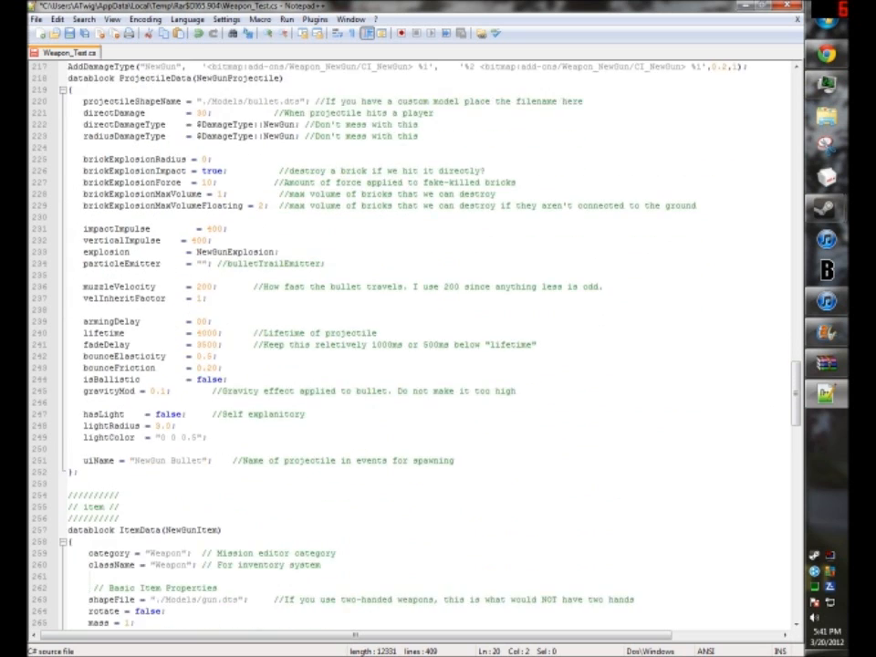
pyautogui.scroll(-3)
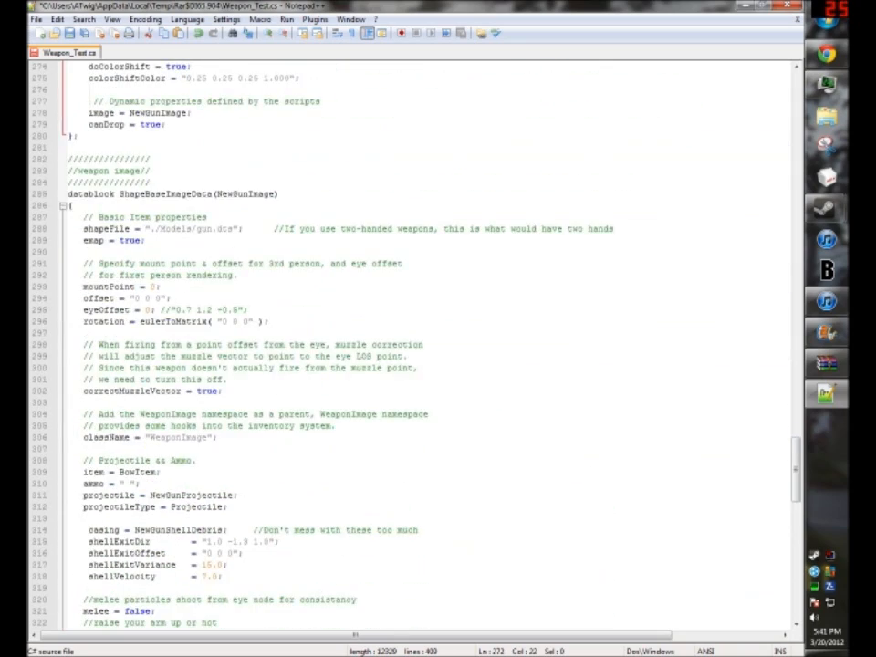
pyautogui.scroll(-3)
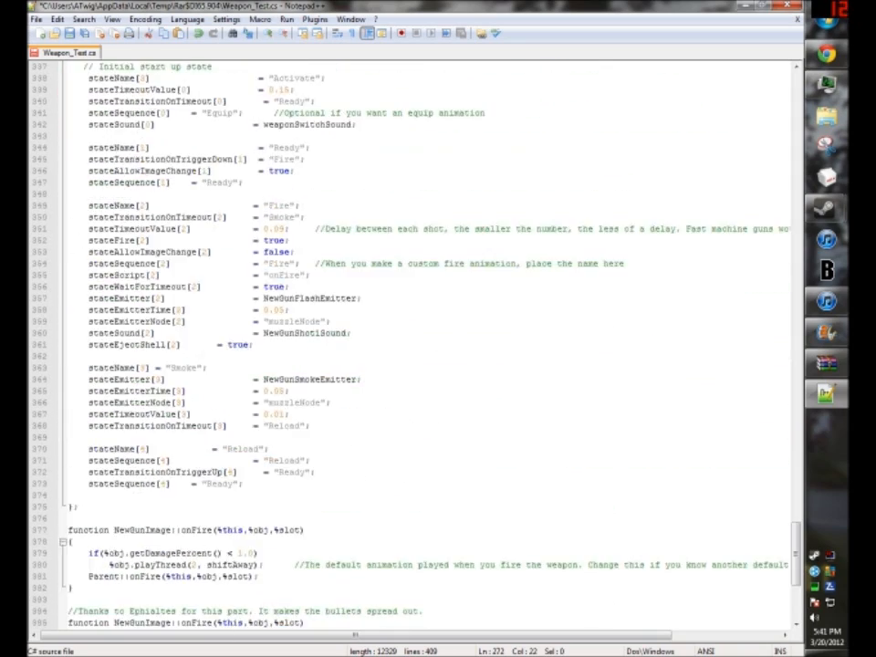
pyautogui.scroll(3)
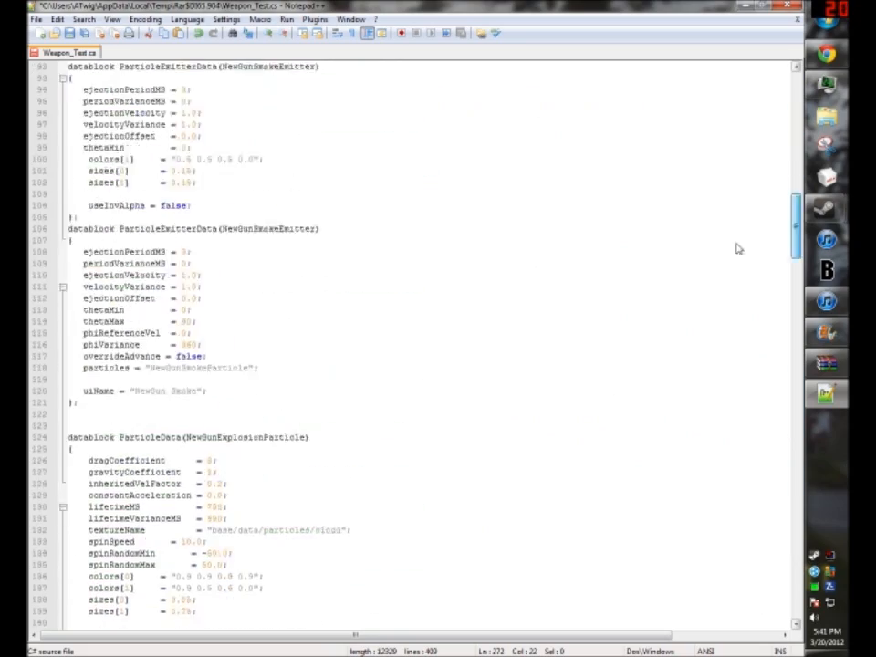
pyautogui.scroll(-3)
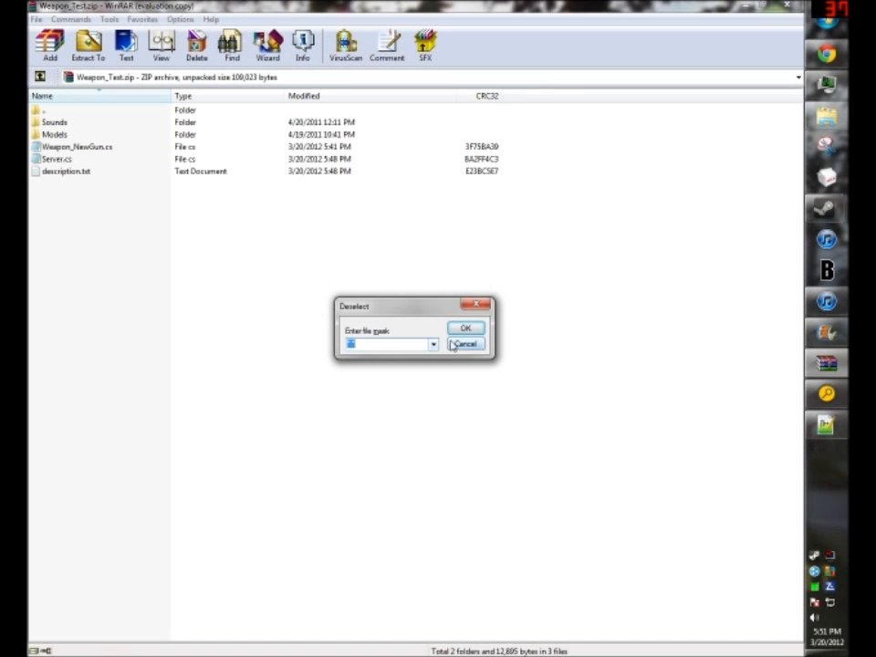
# Dismiss the Deselect prompt and open Server.cs from the archive in Notepad++
pyautogui.click(466, 343)
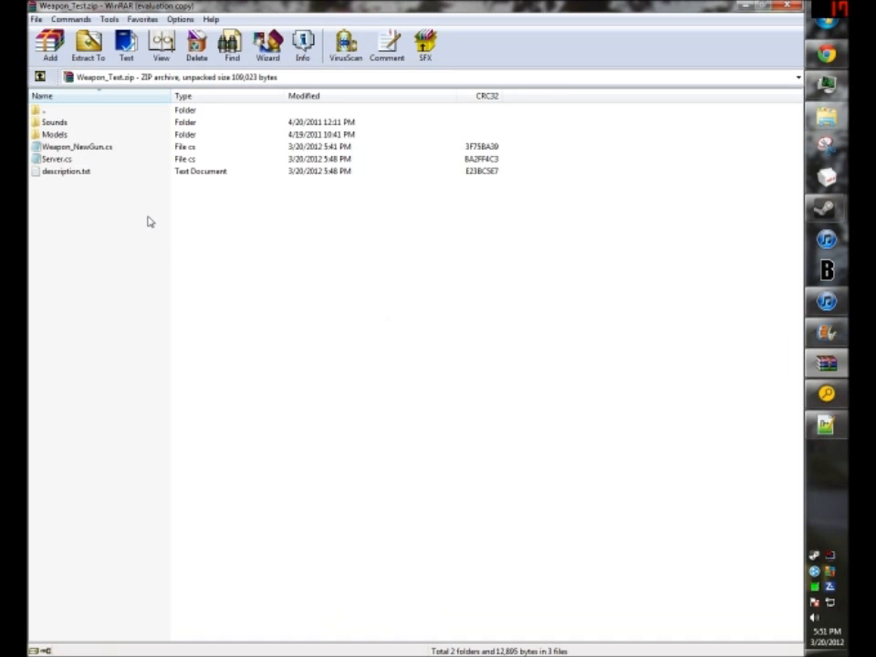
pyautogui.moveTo(106, 204)
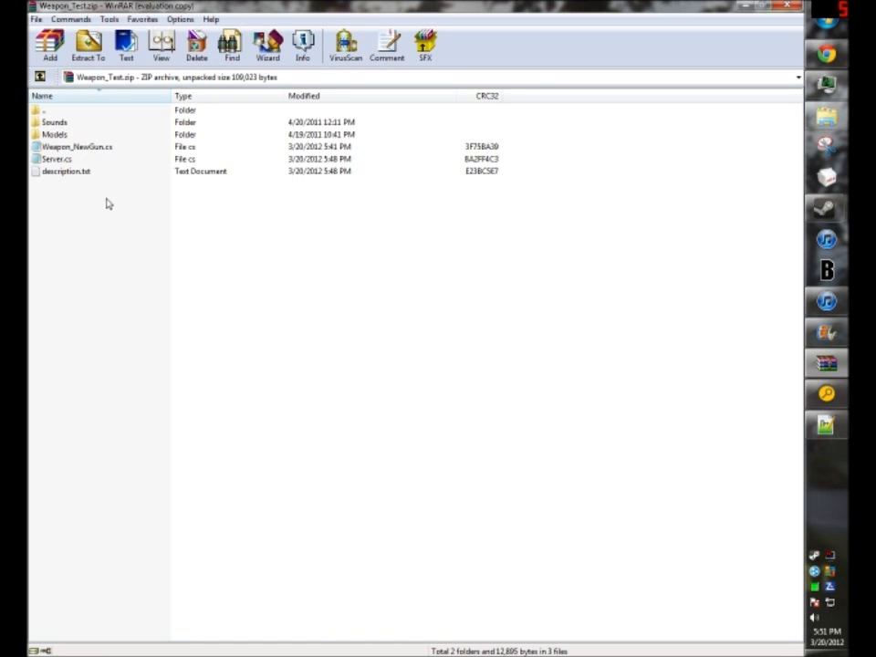
pyautogui.moveTo(110, 233)
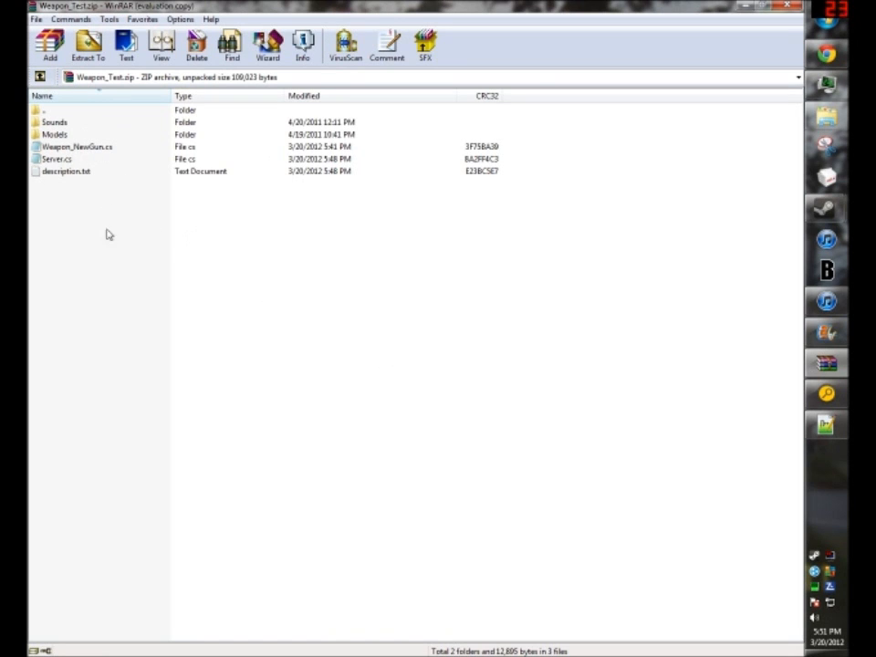
pyautogui.moveTo(64, 157)
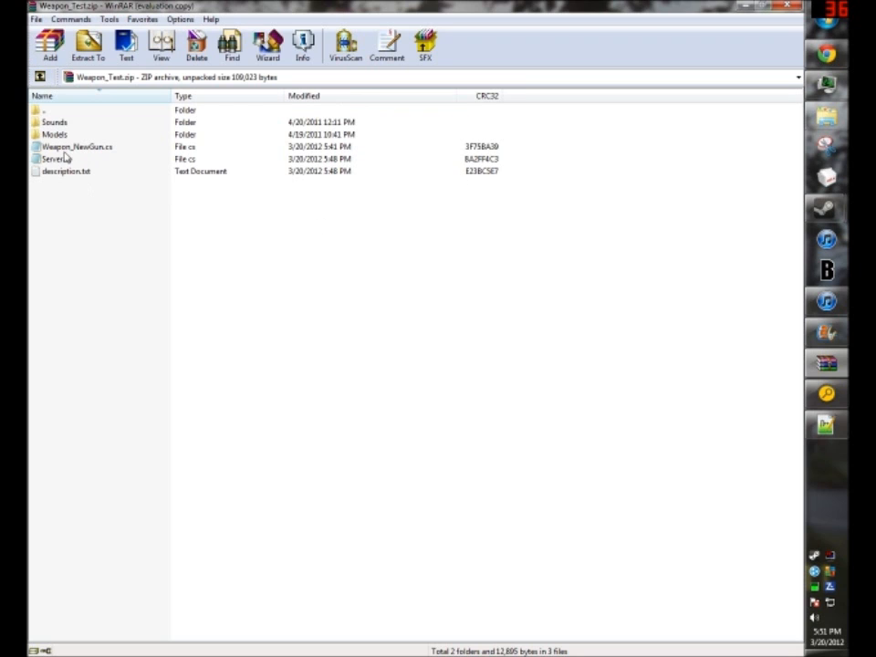
pyautogui.click(65, 172)
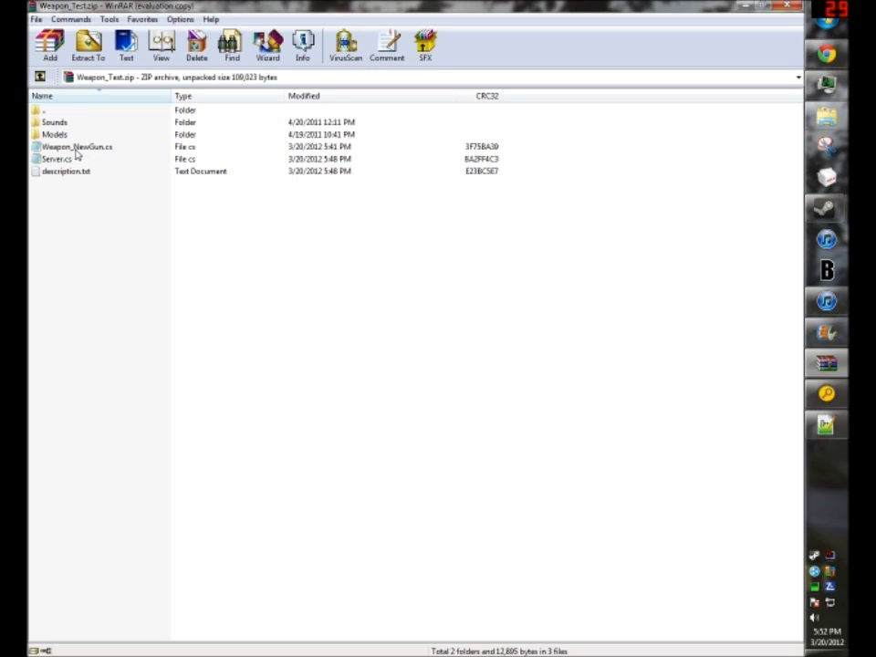
pyautogui.moveTo(79, 154)
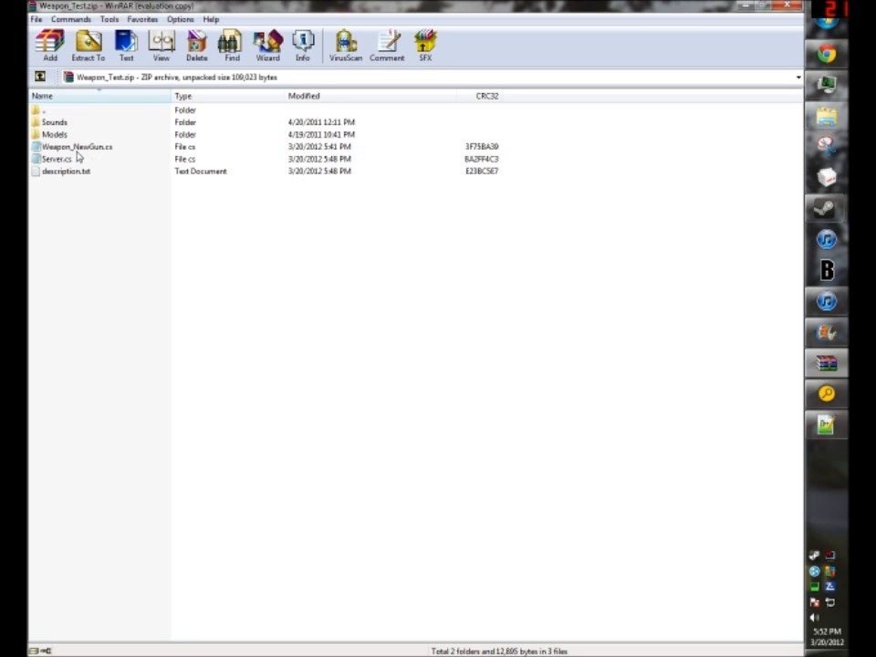
pyautogui.moveTo(102, 157)
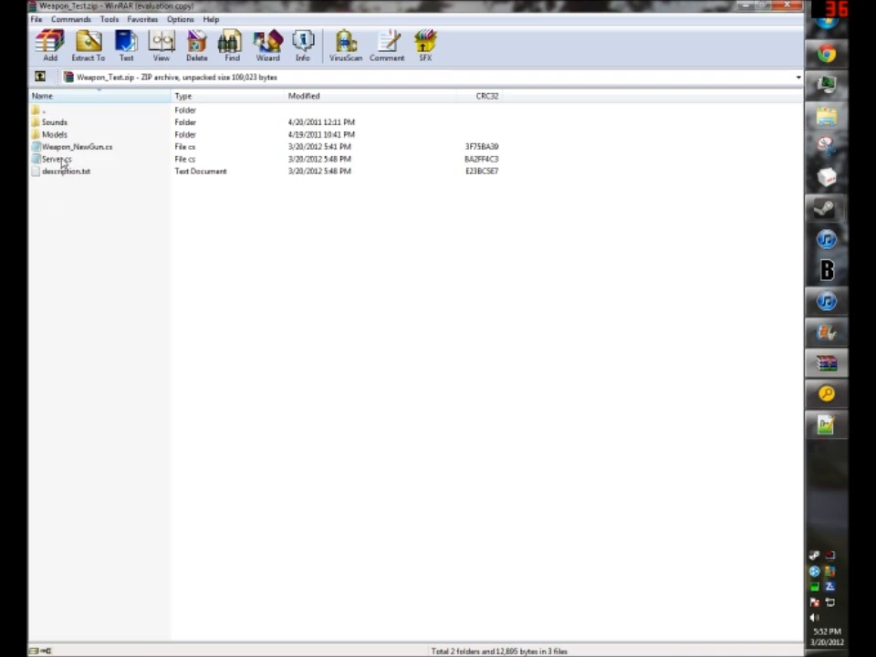
pyautogui.doubleClick(56, 159)
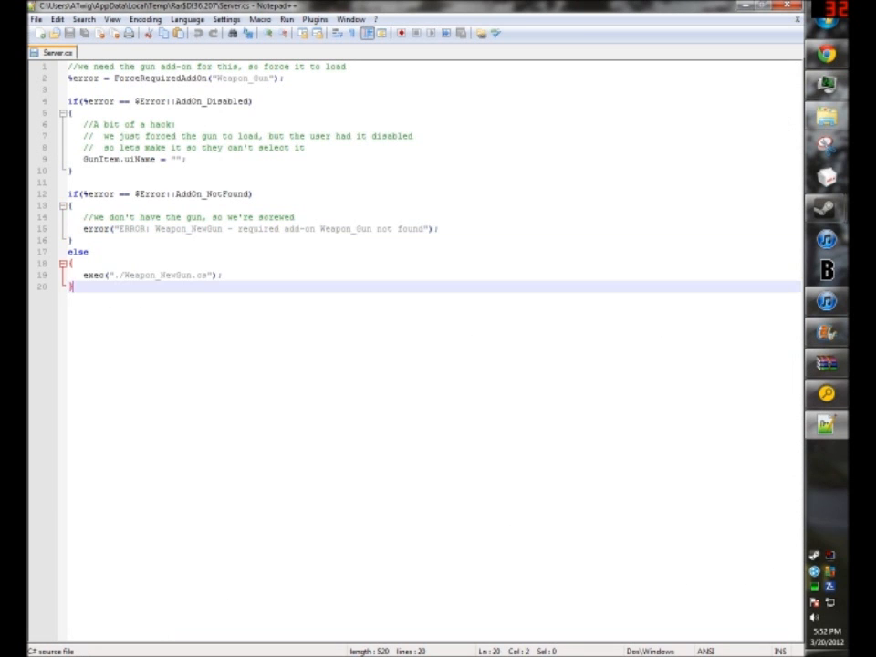
# Check that Server.cs execs Weapon_NewGun.cs and names NewGun in its error message
pyautogui.doubleClick(172, 274)
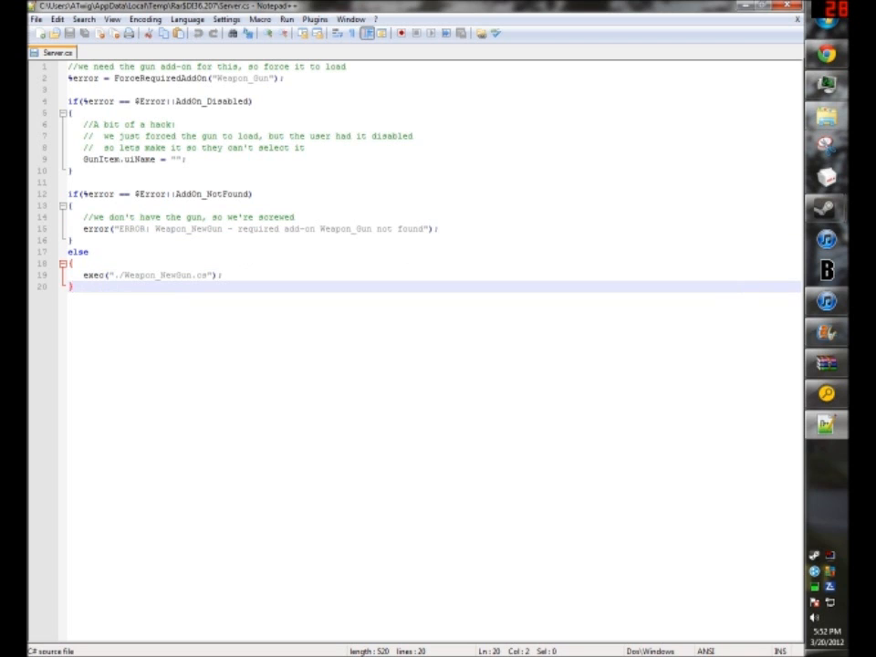
pyautogui.doubleClick(201, 230)
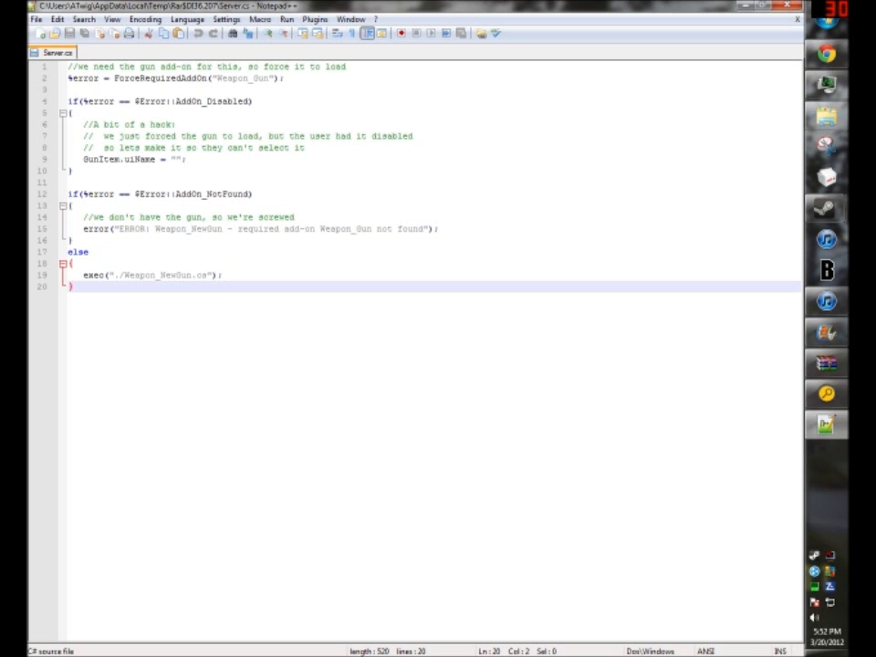
pyautogui.doubleClick(171, 230)
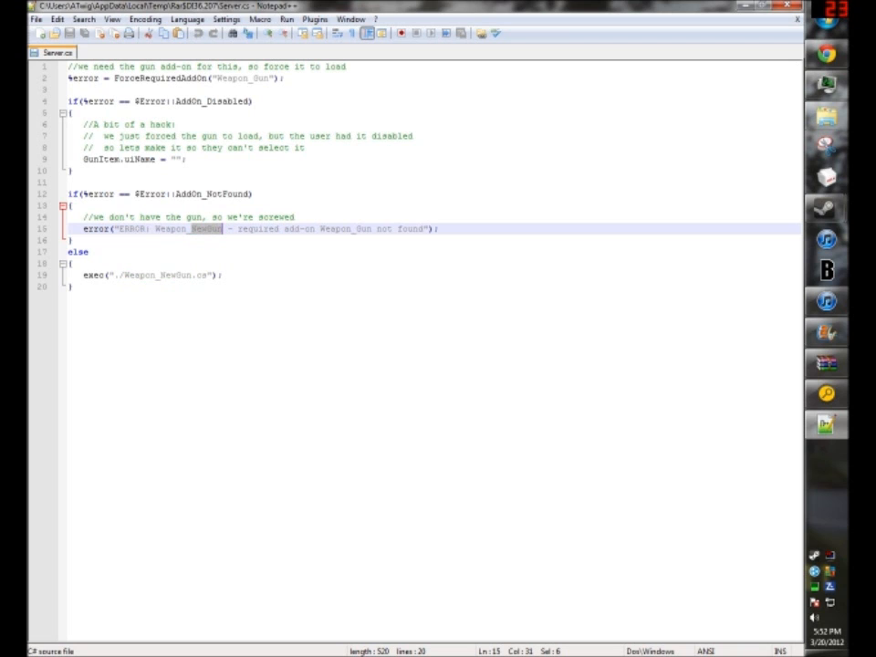
pyautogui.moveTo(204, 238)
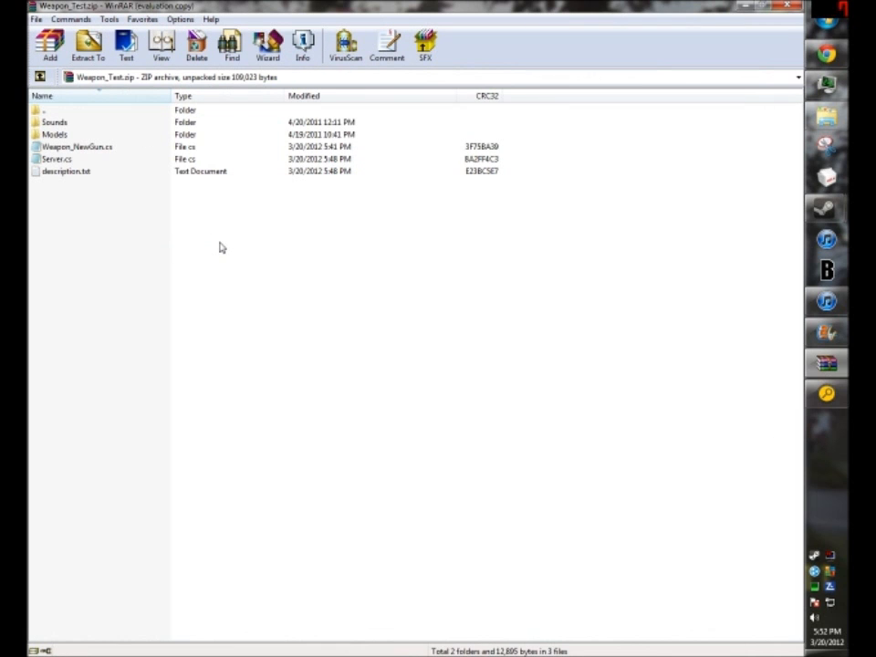
# Open description.txt in Notepad and set its Title line to New Gun
pyautogui.doubleClick(66, 171)
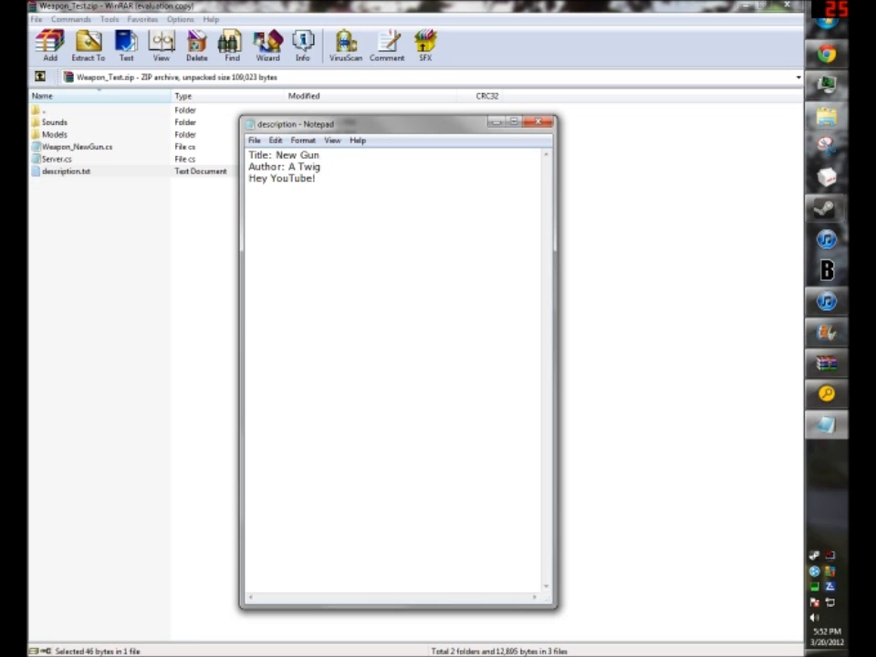
pyautogui.doubleClick(296, 154)
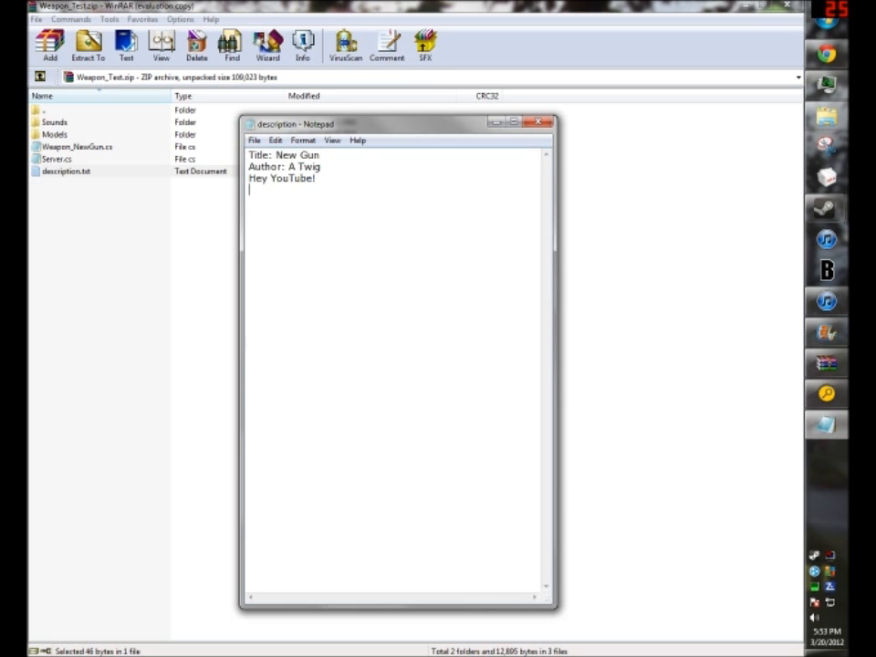
pyautogui.doubleClick(307, 179)
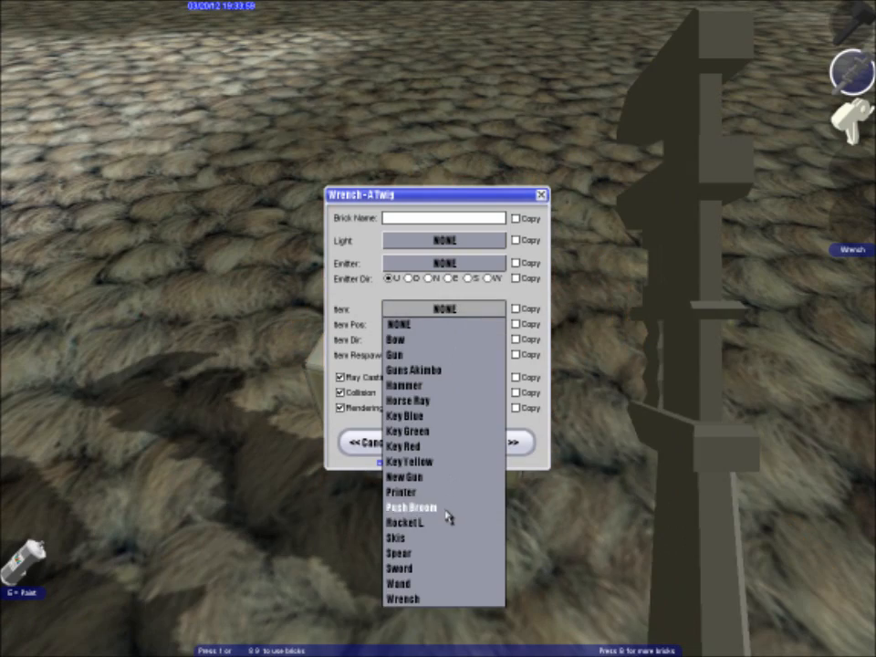
# Pick New Gun from the wrenched brick's Item list
pyautogui.click(410, 507)
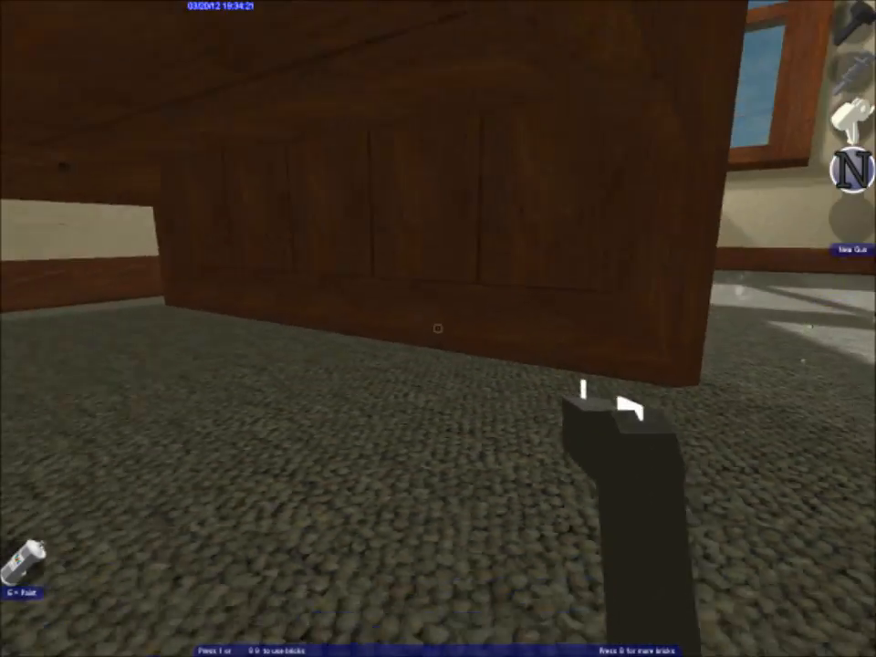
pyautogui.moveTo(438, 328)
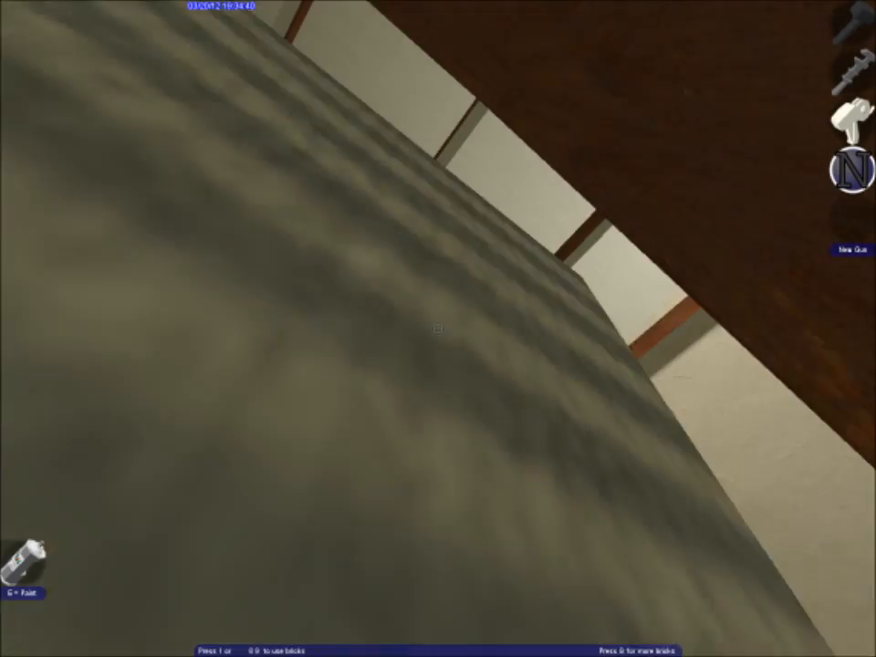
pyautogui.moveTo(438, 329)
pyautogui.write('exec("Add-Ons/Weapon_WWII_Twig/S')
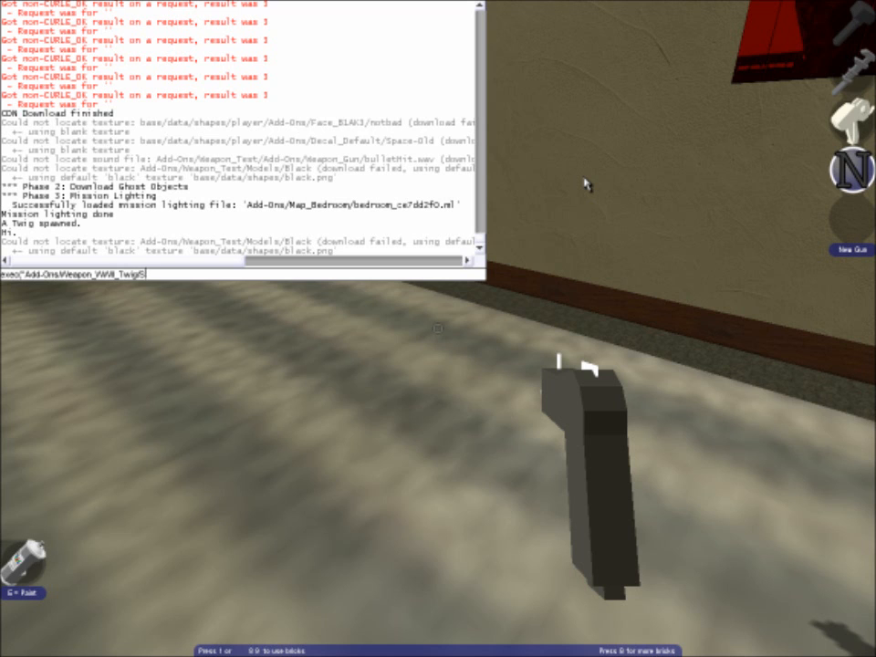
# Exec the add-on's server.cs from the console, then check a brick's item list again
pyautogui.write('server.cs");')
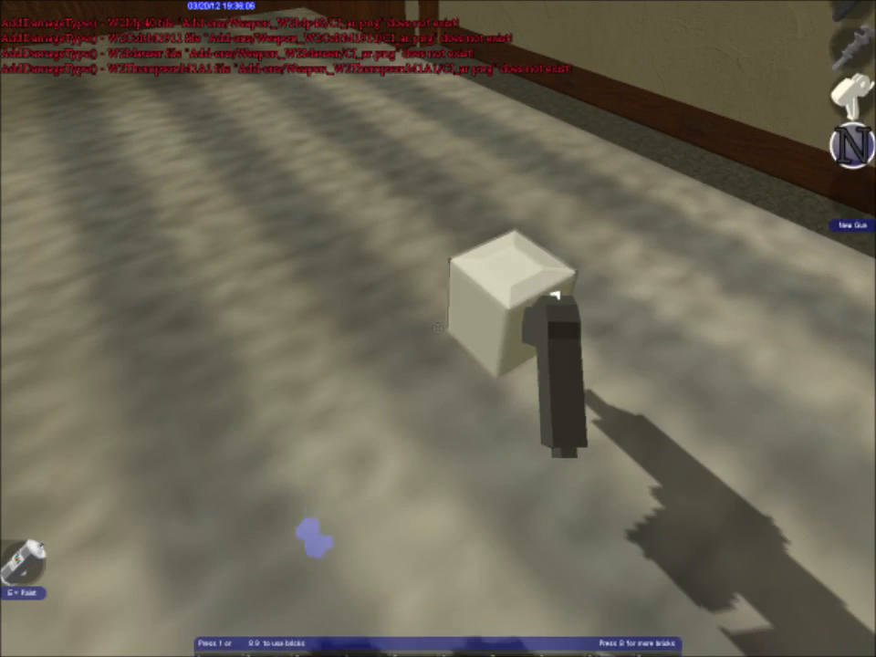
pyautogui.click(444, 309)
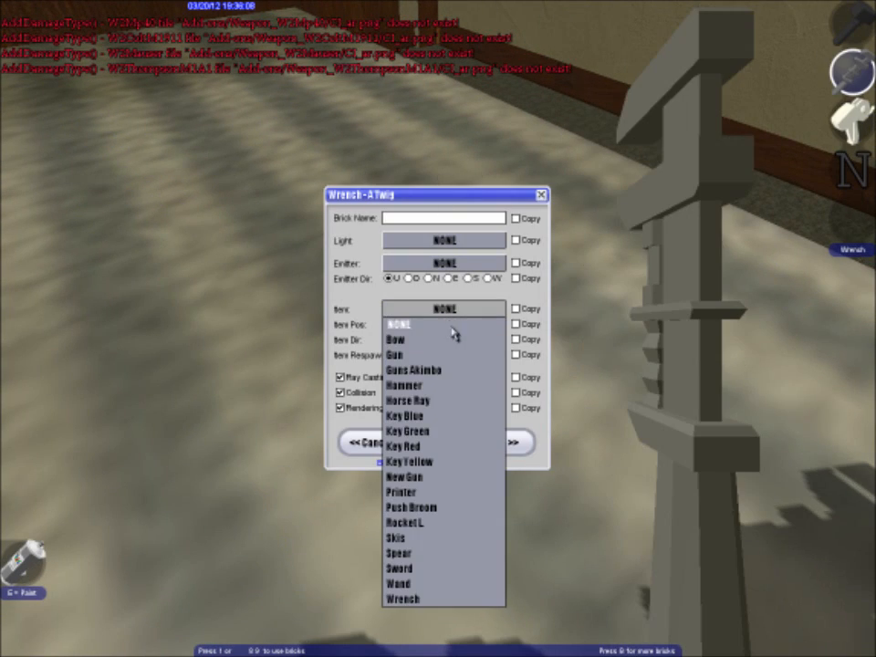